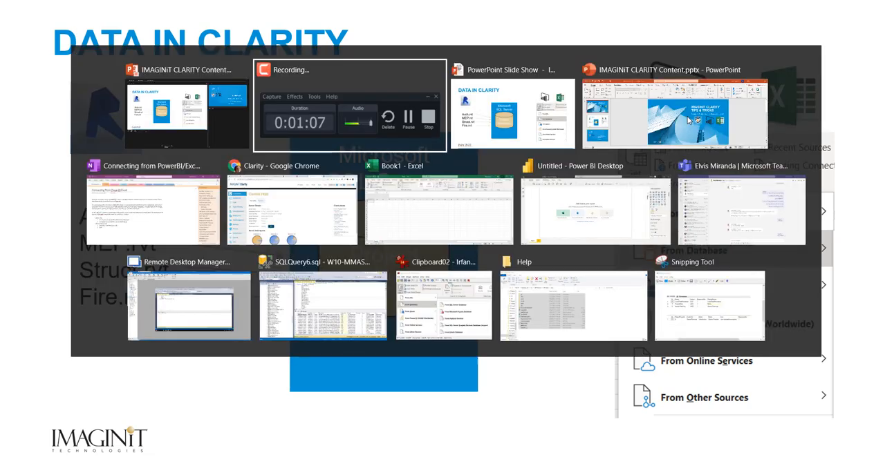
- Bring the blank Book1 Excel workbook to the front from the task switcher
{"action": "left_click", "coordinate": [438, 208]}
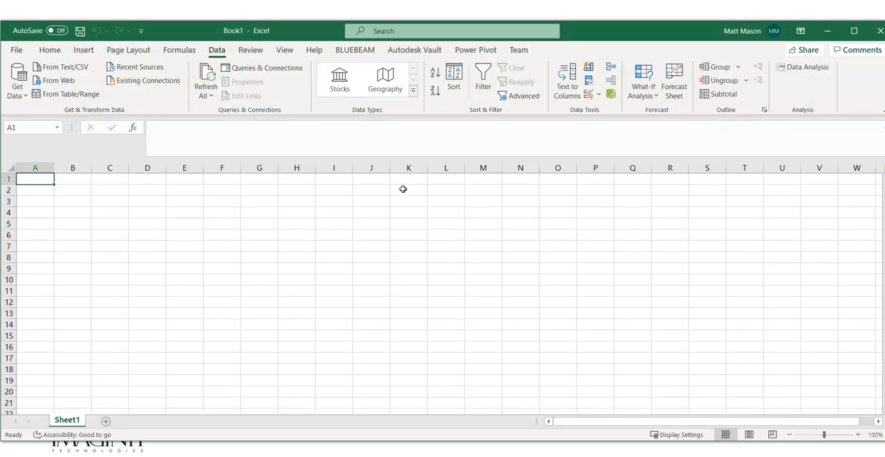
{"action": "mouse_move", "coordinate": [16, 83]}
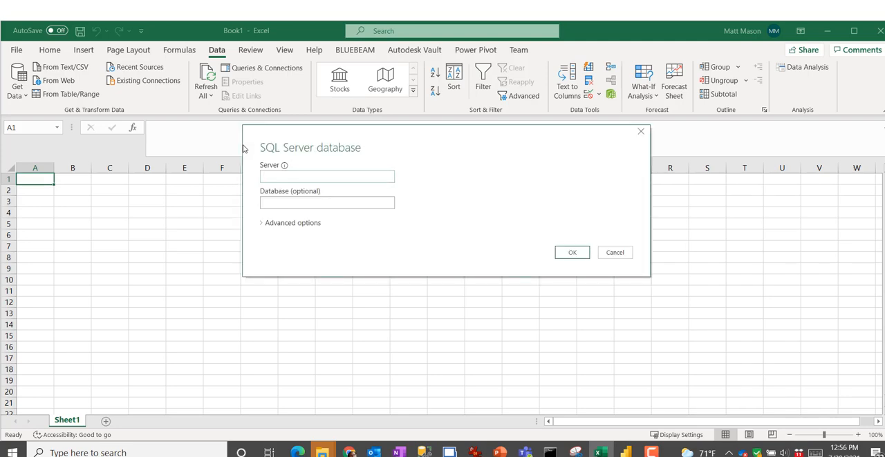
- Point the SQL Server connection at server W10-MMASON2 and database ExampleProject
{"action": "type", "text": "W10-MMAS"}
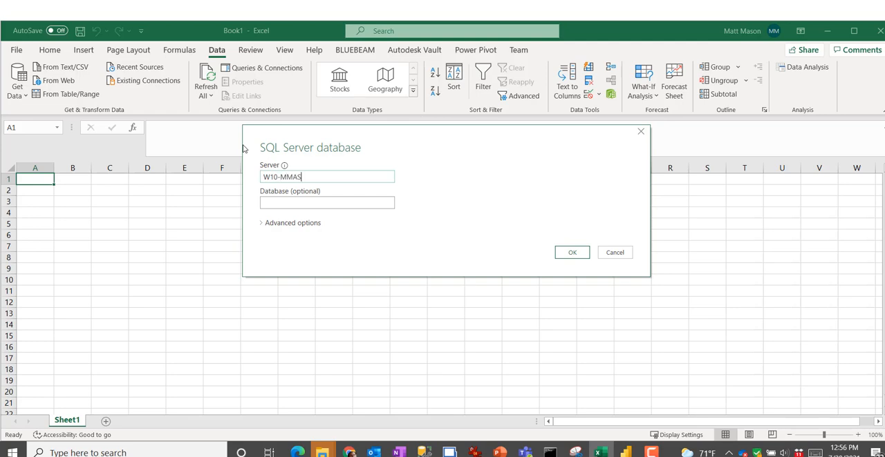
{"action": "type", "text": "ON2"}
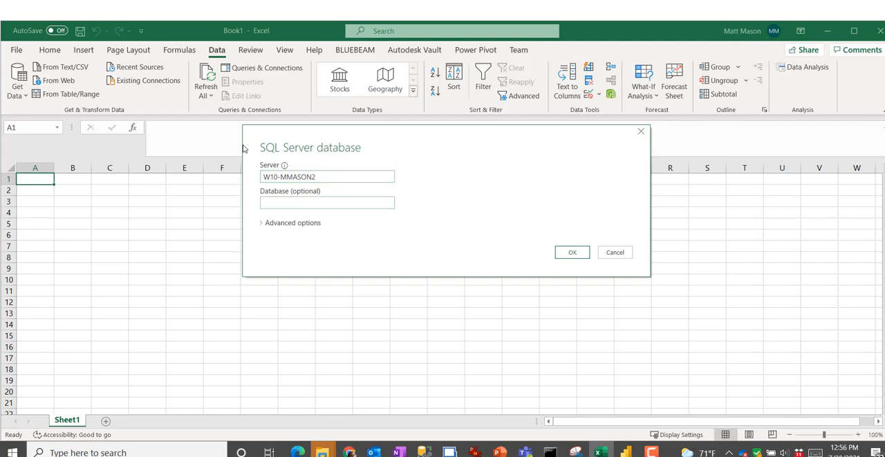
{"action": "type", "text": "E"}
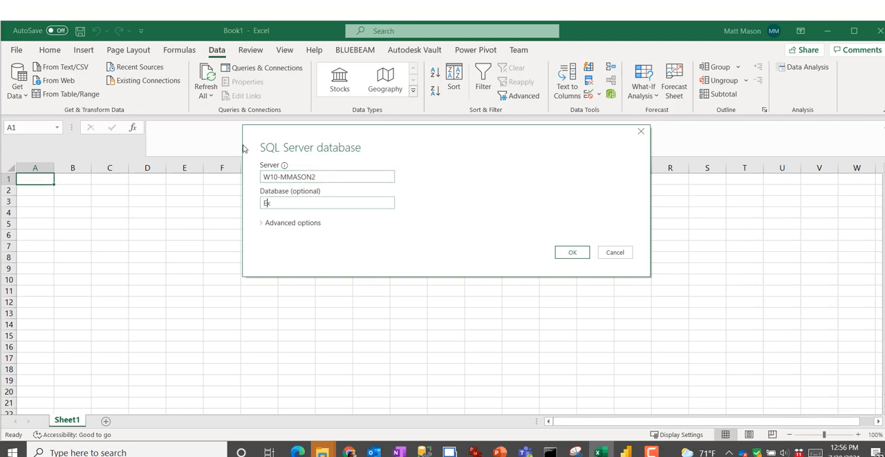
{"action": "type", "text": "ExampleProject"}
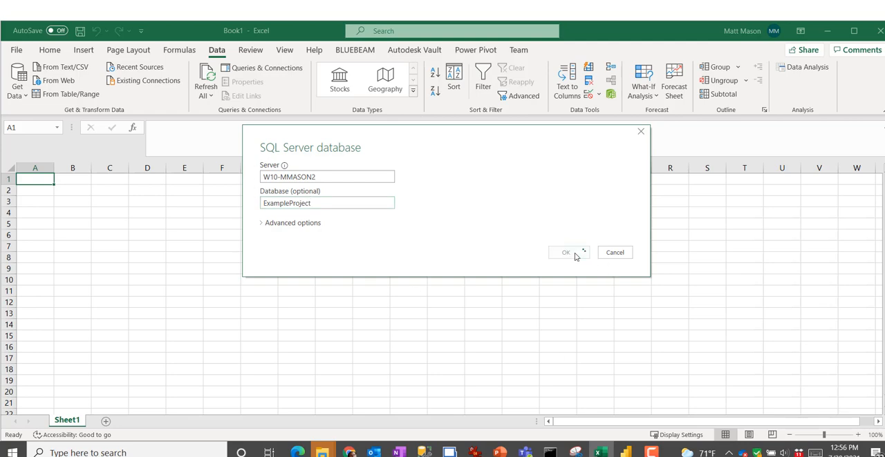
{"action": "left_click", "coordinate": [564, 252]}
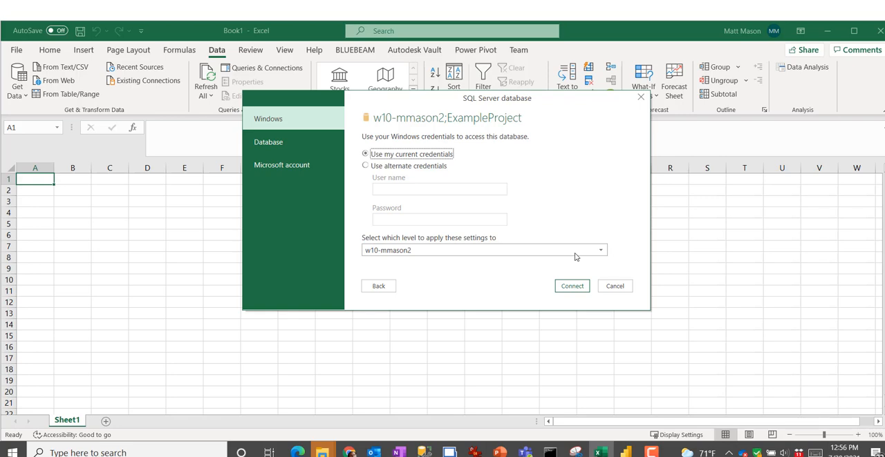
{"action": "mouse_move", "coordinate": [346, 145]}
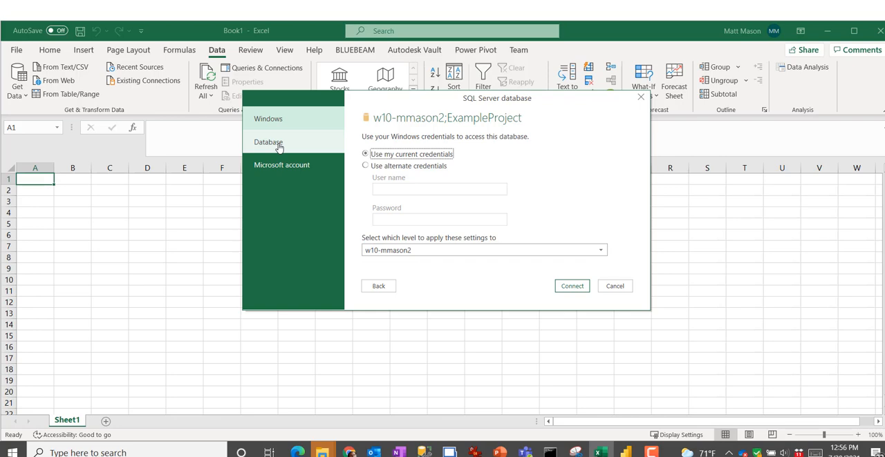
{"action": "mouse_move", "coordinate": [318, 124]}
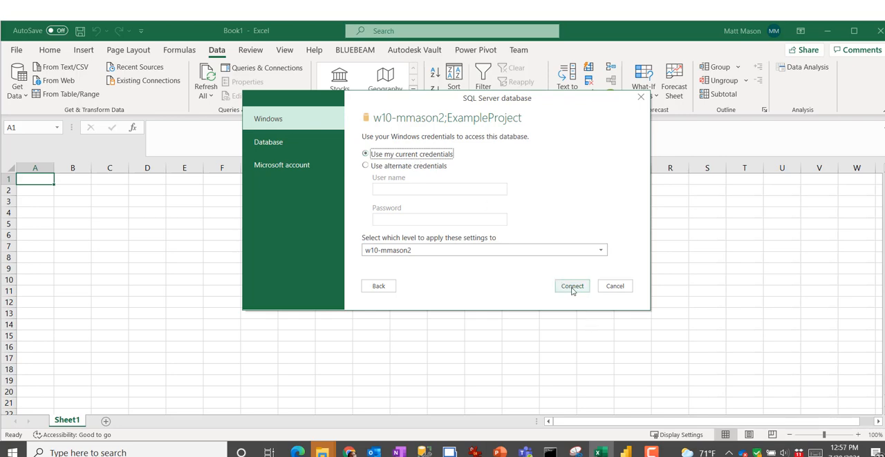
- Connect with the current Windows credentials, accepting an unencrypted connection
{"action": "left_click", "coordinate": [572, 286]}
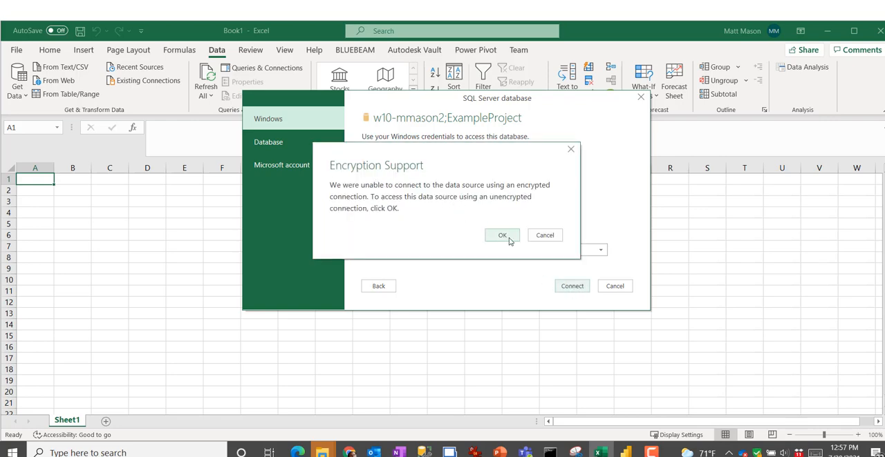
{"action": "left_click", "coordinate": [501, 235]}
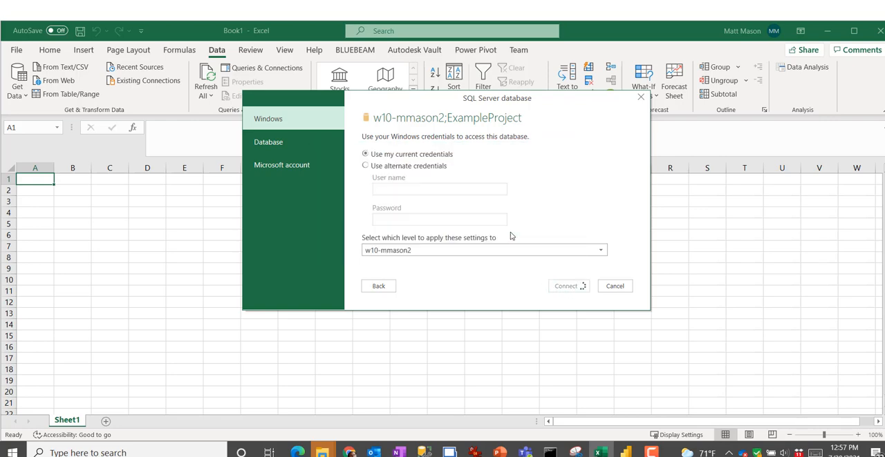
{"action": "left_click", "coordinate": [614, 286]}
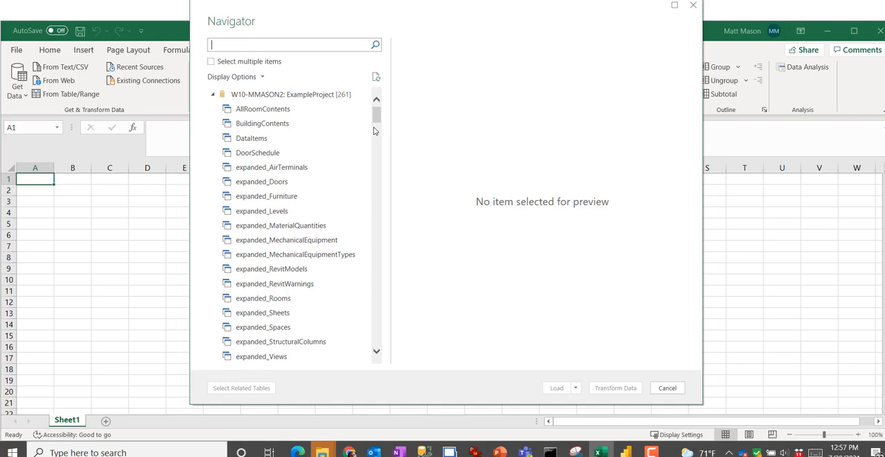
{"action": "scroll", "scroll_direction": "down", "scroll_amount": 3}
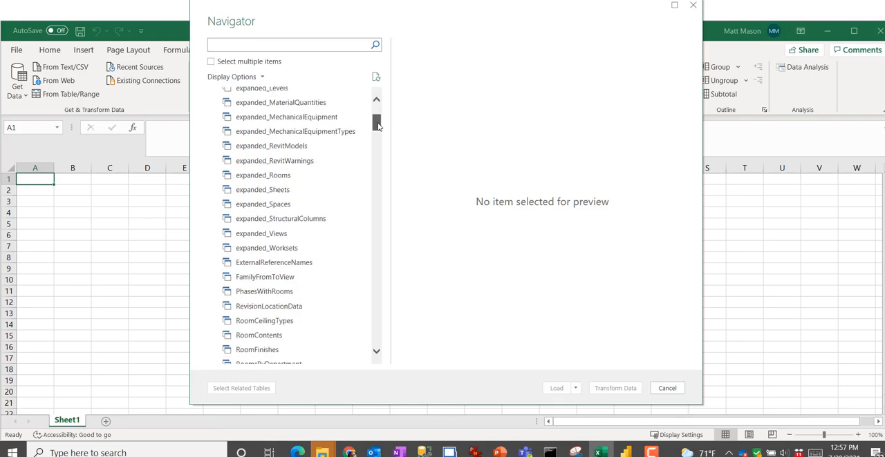
{"action": "scroll", "scroll_direction": "down", "scroll_amount": 3}
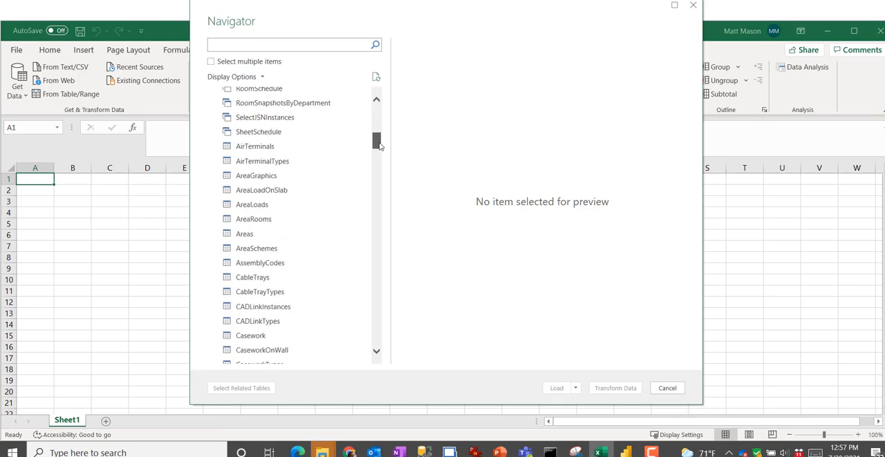
{"action": "scroll", "scroll_direction": "down", "scroll_amount": 3}
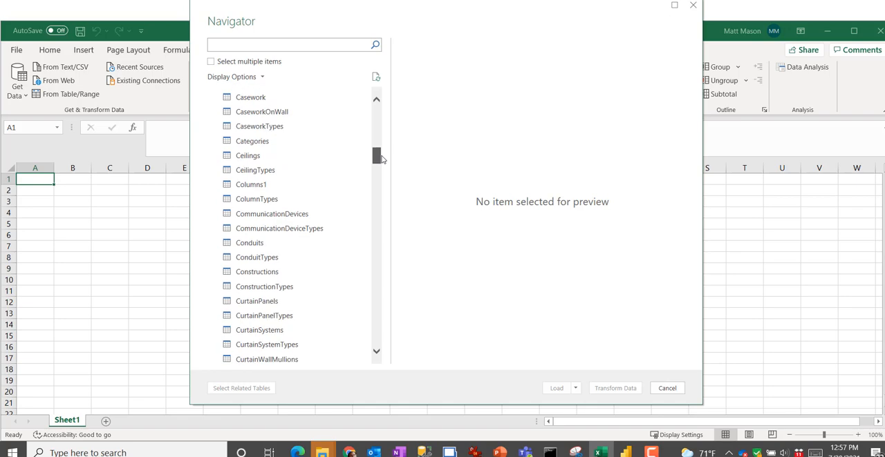
{"action": "scroll", "scroll_direction": "down", "scroll_amount": 3}
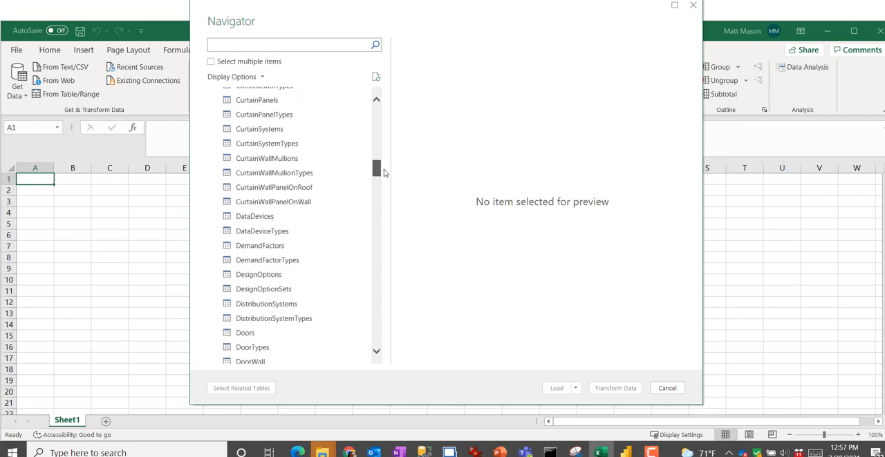
{"action": "scroll", "scroll_direction": "down", "scroll_amount": 3}
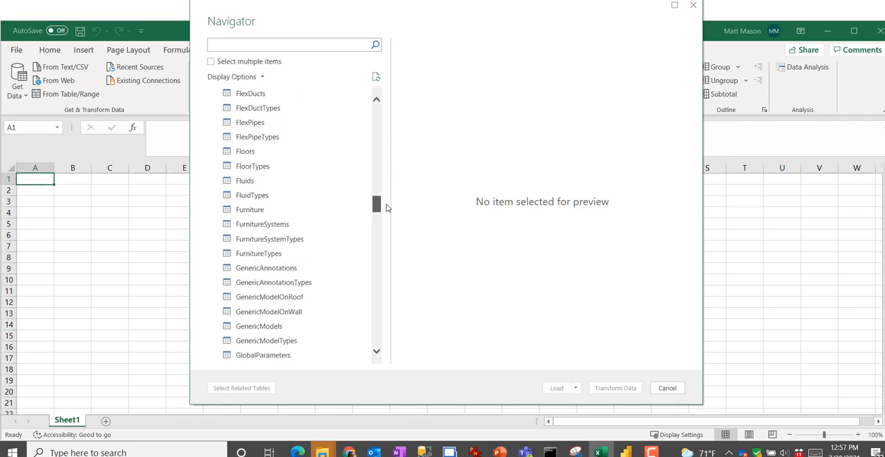
{"action": "scroll", "scroll_direction": "down", "scroll_amount": 3}
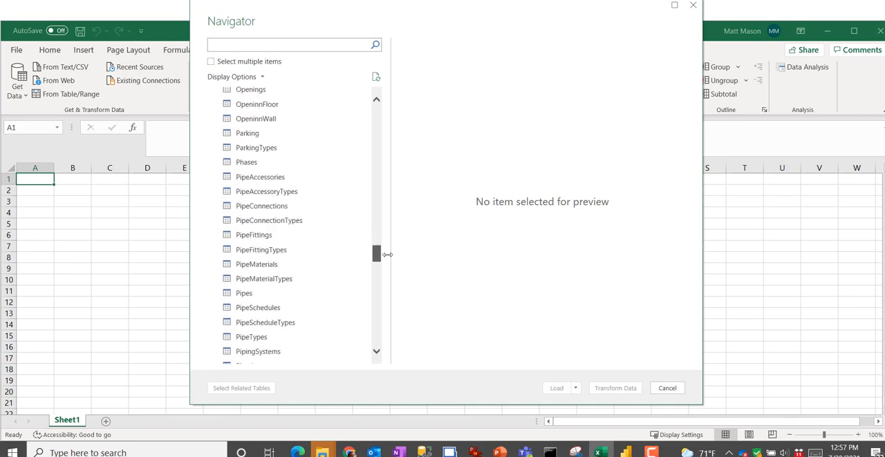
{"action": "scroll", "scroll_direction": "down", "scroll_amount": 3}
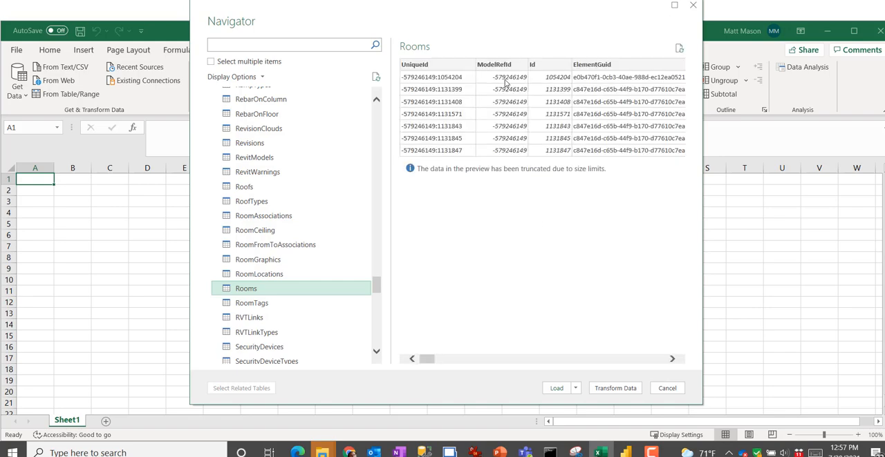
{"action": "mouse_move", "coordinate": [547, 239]}
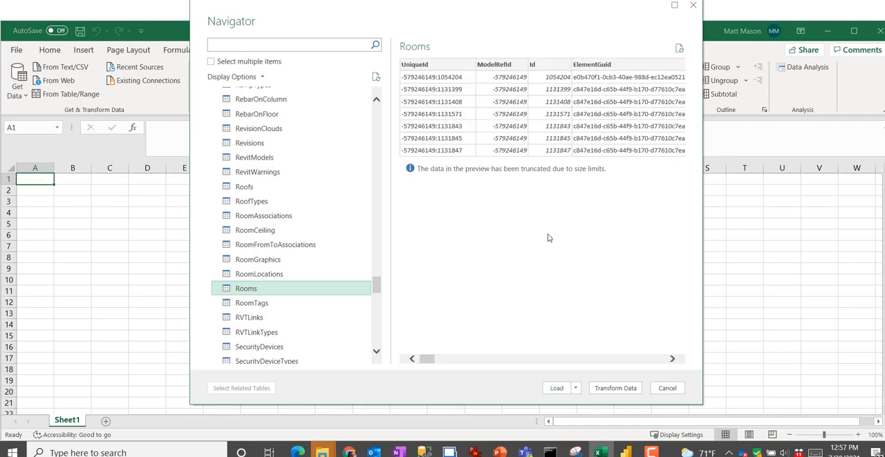
- Scan the Rooms preview columns from UniqueId through the Extensions fields
{"action": "left_click_drag", "start_coordinate": [426, 360], "coordinate": [466, 360]}
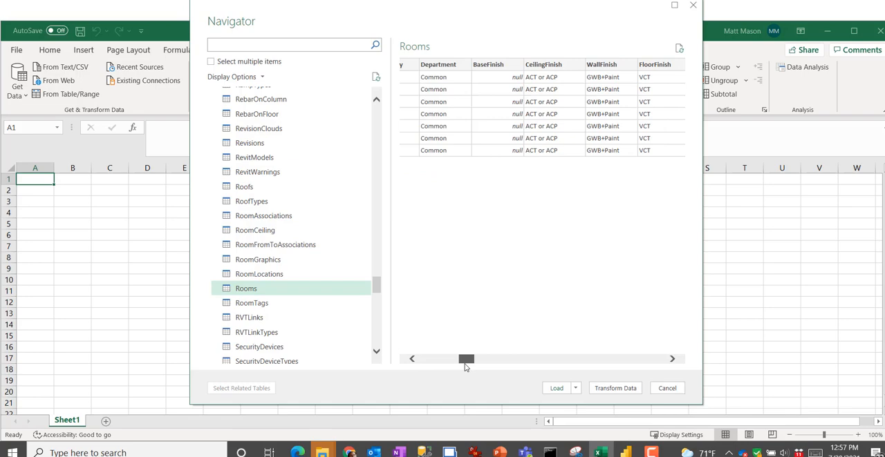
{"action": "left_click_drag", "start_coordinate": [467, 360], "coordinate": [492, 359]}
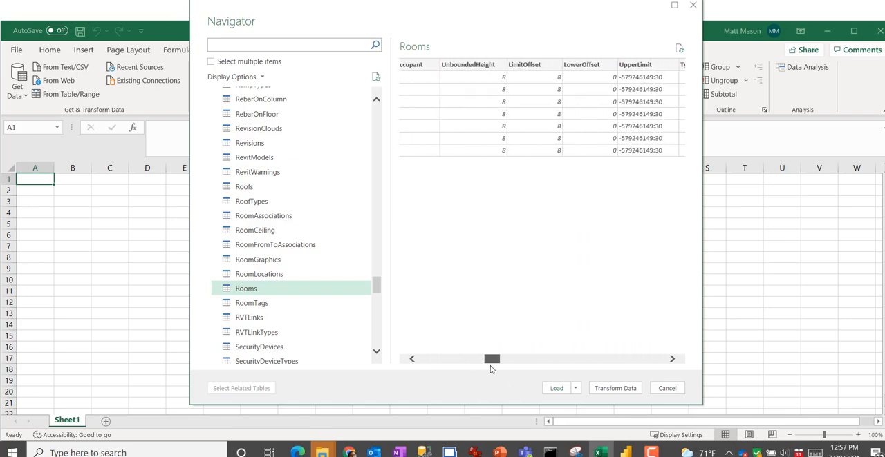
{"action": "scroll", "scroll_direction": "left", "scroll_amount": 3}
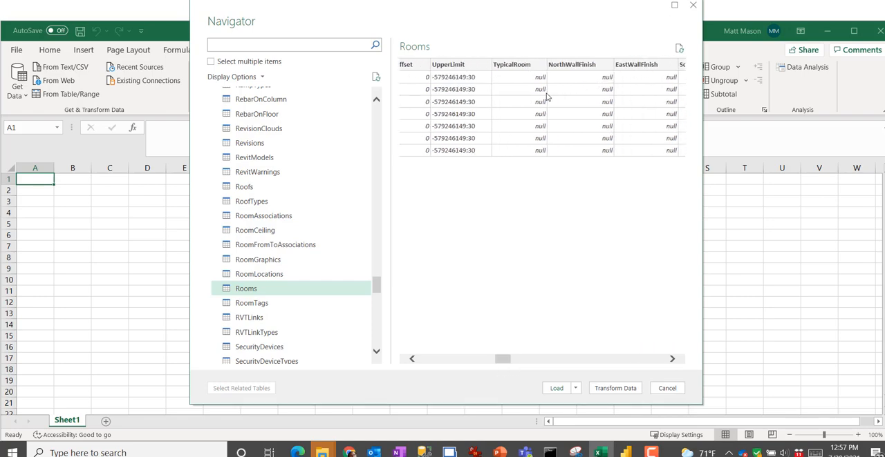
{"action": "left_click_drag", "start_coordinate": [503, 359], "coordinate": [505, 359]}
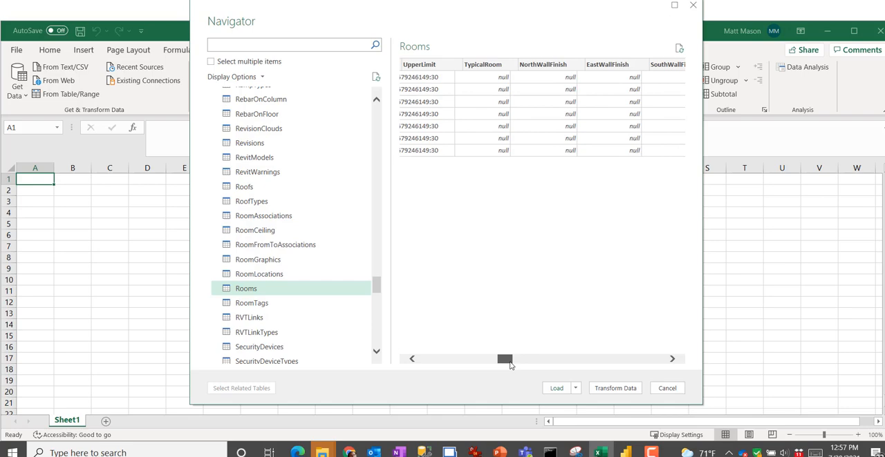
{"action": "left_click_drag", "start_coordinate": [504, 359], "coordinate": [530, 359]}
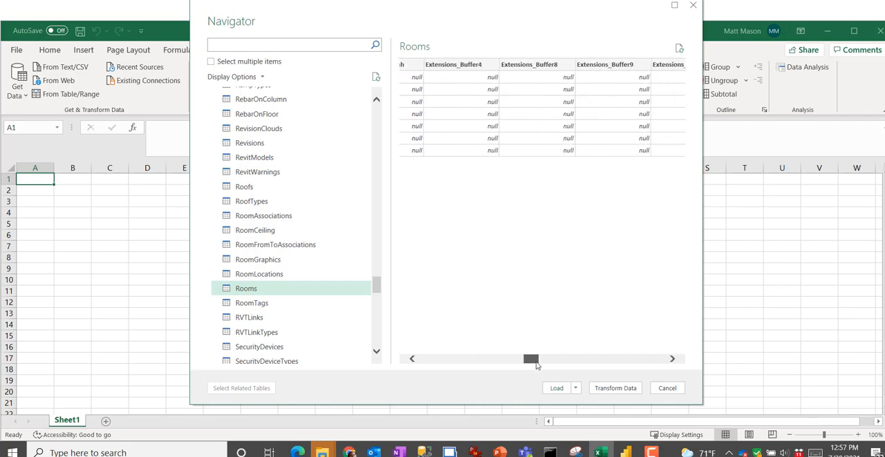
{"action": "left_click_drag", "start_coordinate": [531, 360], "coordinate": [569, 359]}
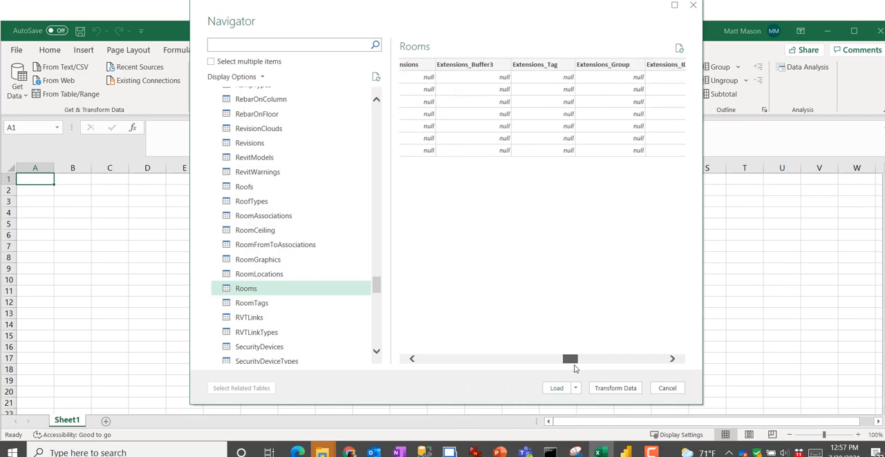
{"action": "left_click_drag", "start_coordinate": [569, 359], "coordinate": [594, 359]}
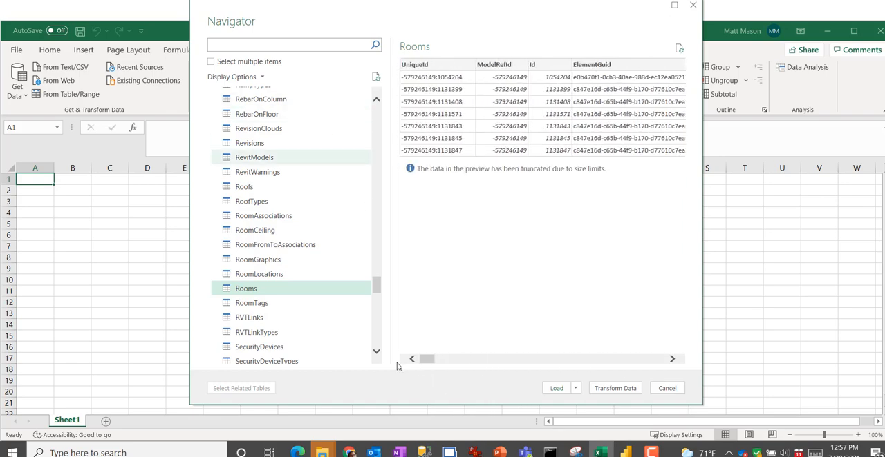
- Load the Rooms table into a new Rooms sheet
{"action": "left_click", "coordinate": [212, 61]}
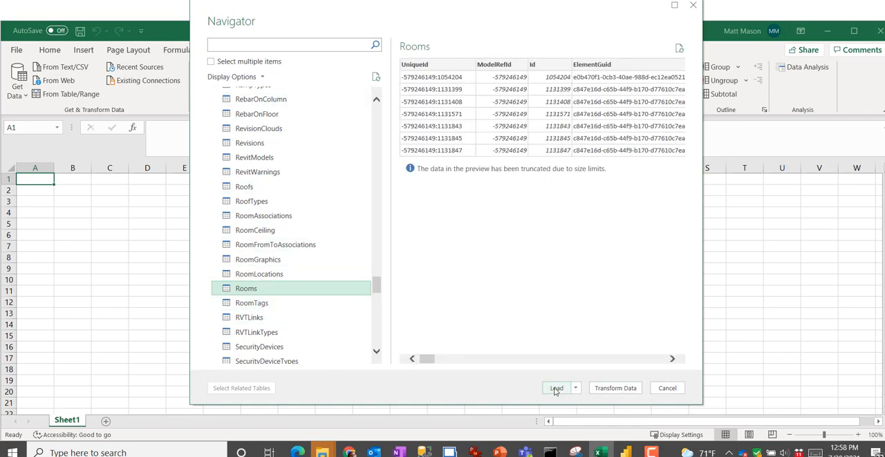
{"action": "left_click", "coordinate": [556, 387]}
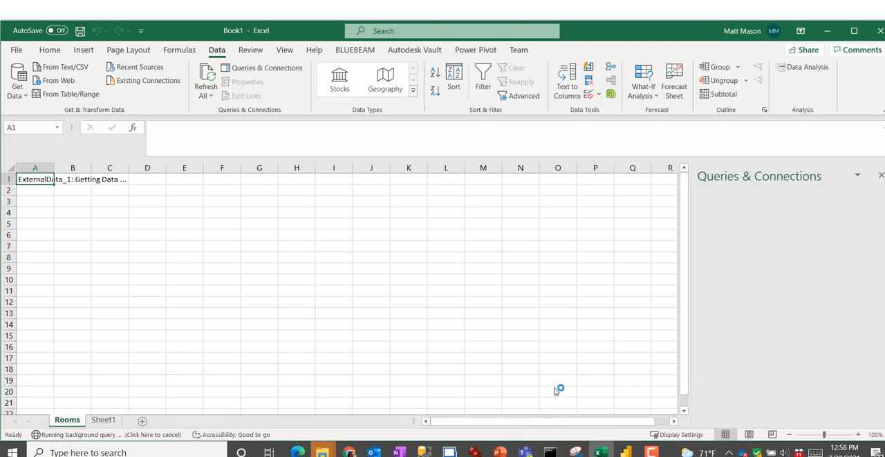
- Let the Rooms query finish and look over its 47 loaded rows
{"action": "left_click", "coordinate": [267, 68]}
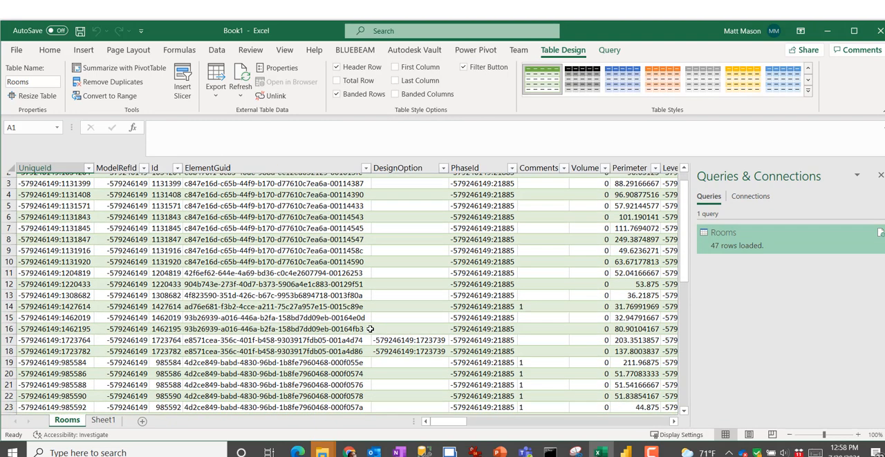
{"action": "scroll", "scroll_direction": "down", "scroll_amount": 3}
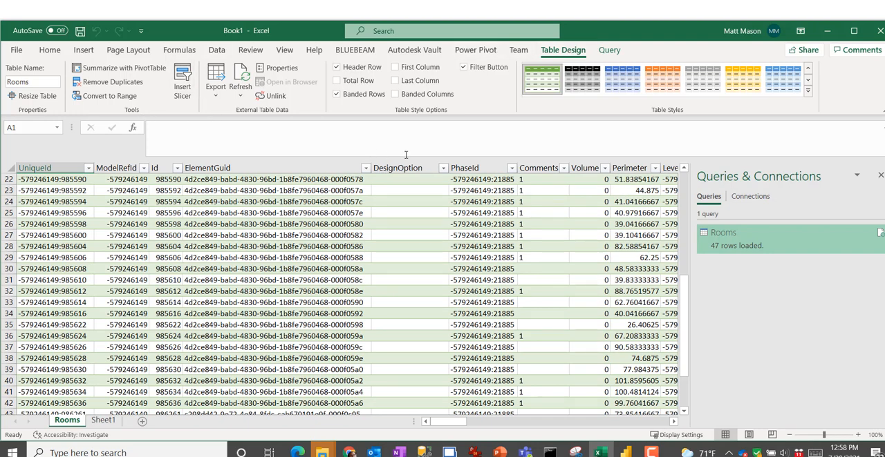
{"action": "left_click", "coordinate": [241, 76]}
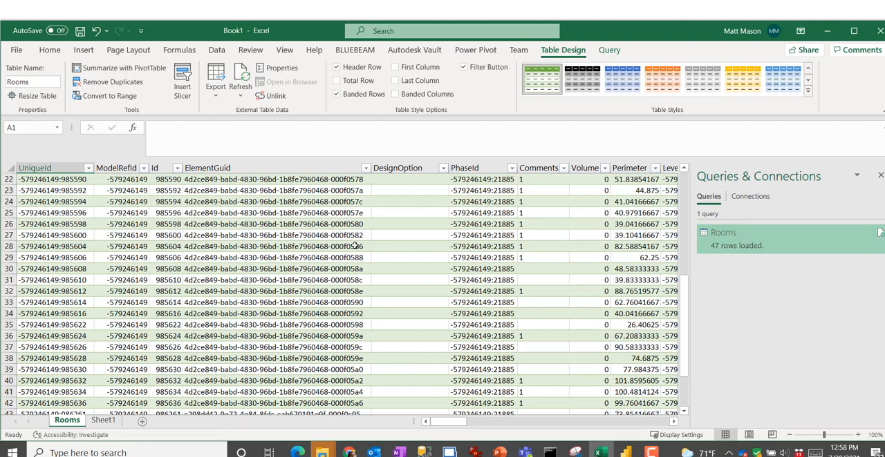
{"action": "scroll", "scroll_direction": "down", "scroll_amount": 3}
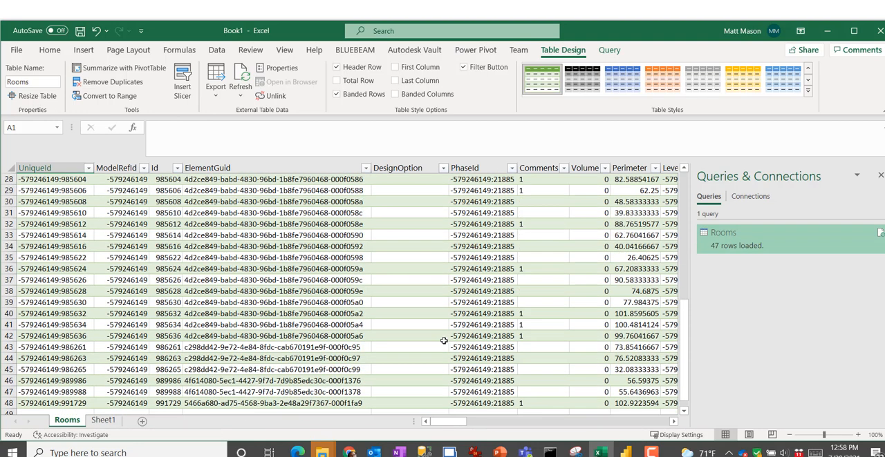
{"action": "scroll", "scroll_direction": "up", "scroll_amount": 3}
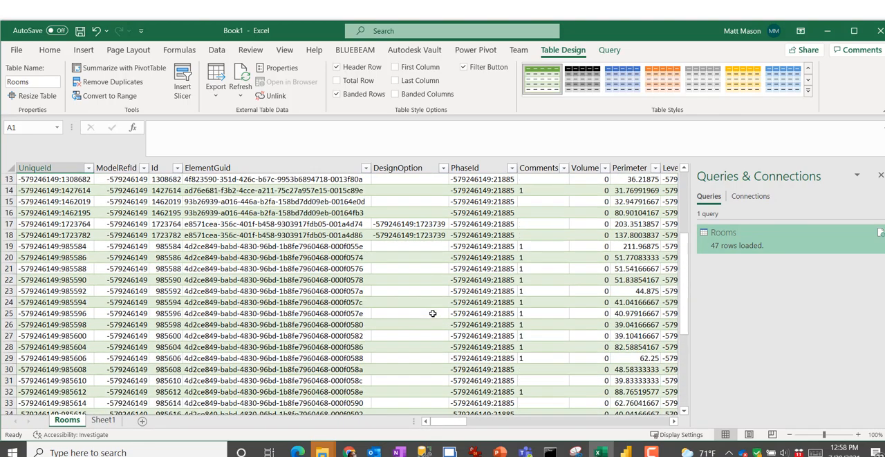
{"action": "scroll", "scroll_direction": "up", "scroll_amount": 3}
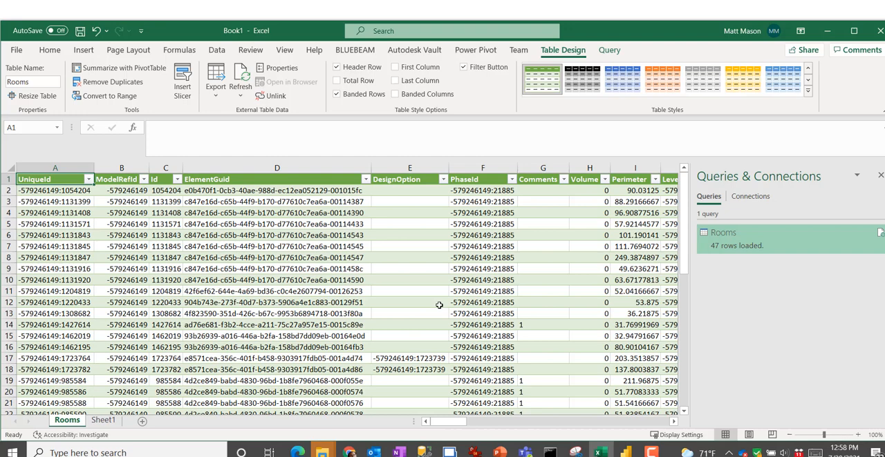
{"action": "mouse_move", "coordinate": [395, 406]}
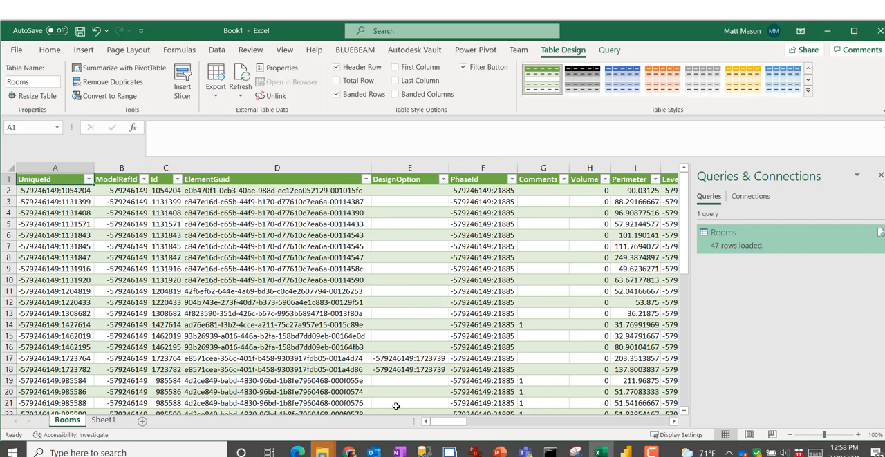
{"action": "mouse_move", "coordinate": [324, 452]}
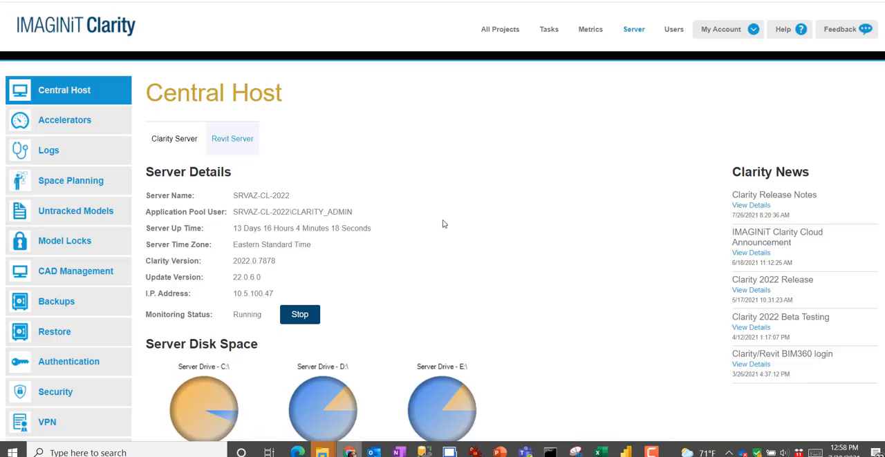
{"action": "mouse_move", "coordinate": [501, 29]}
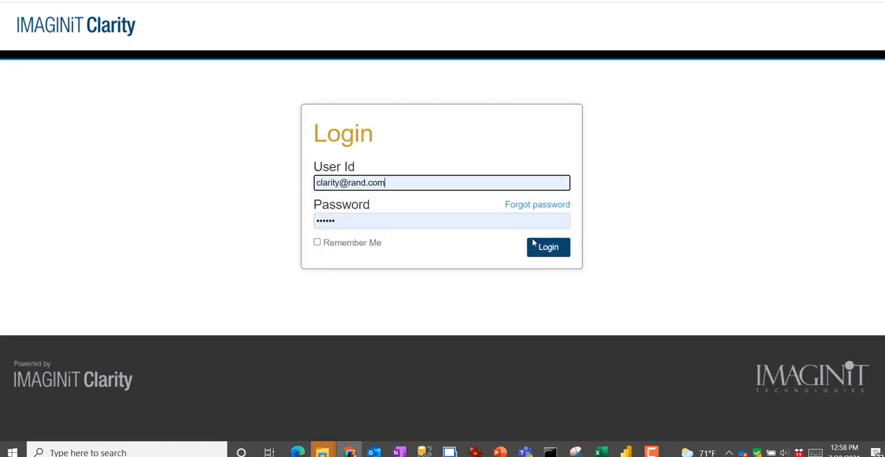
- Sign in to Clarity and copy the 2021 Test Project's external reporting link
{"action": "left_click", "coordinate": [547, 247]}
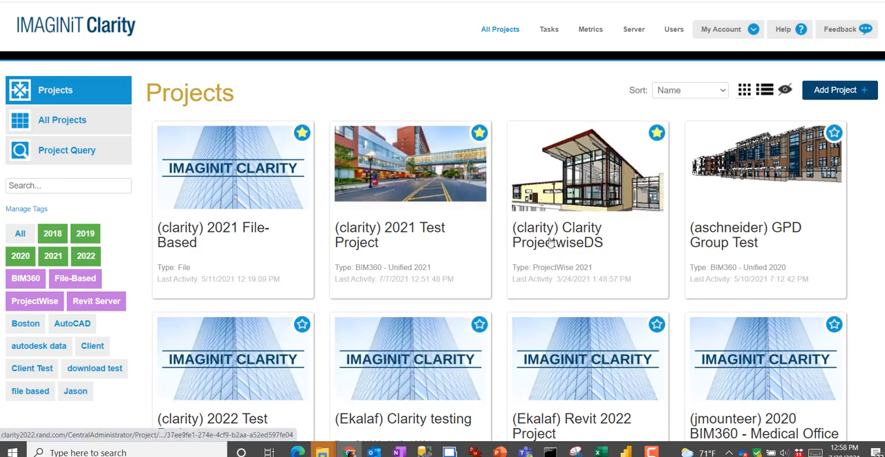
{"action": "mouse_move", "coordinate": [227, 254]}
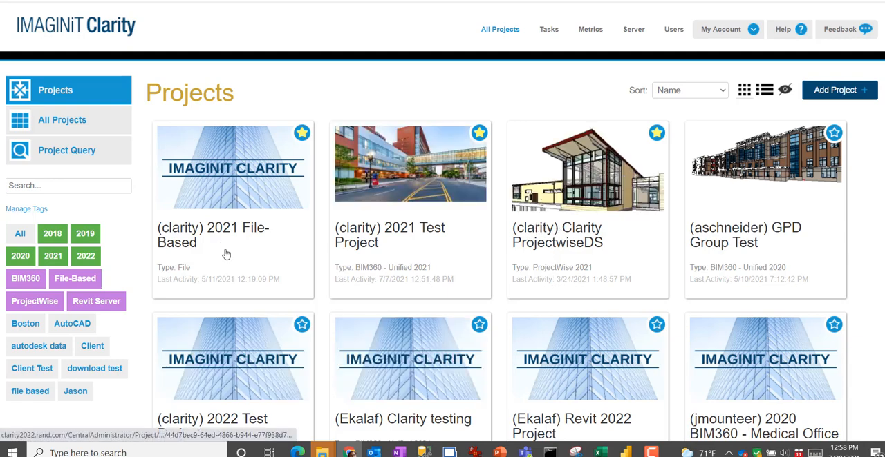
{"action": "mouse_move", "coordinate": [388, 235]}
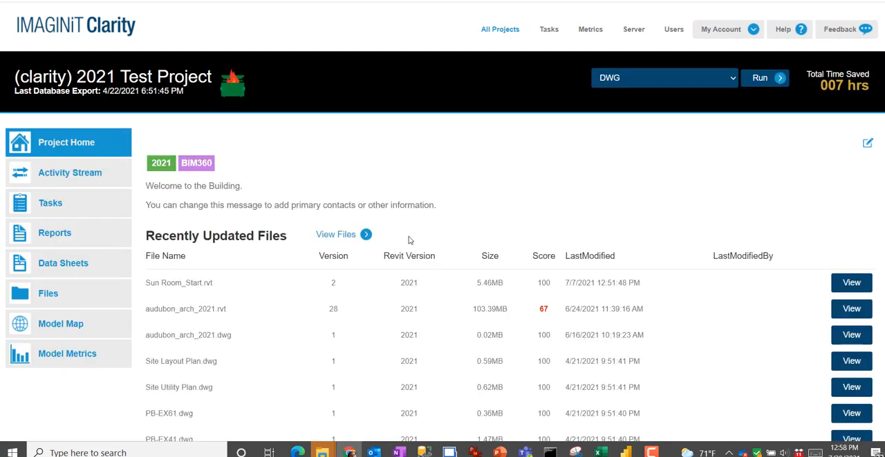
{"action": "mouse_move", "coordinate": [845, 188]}
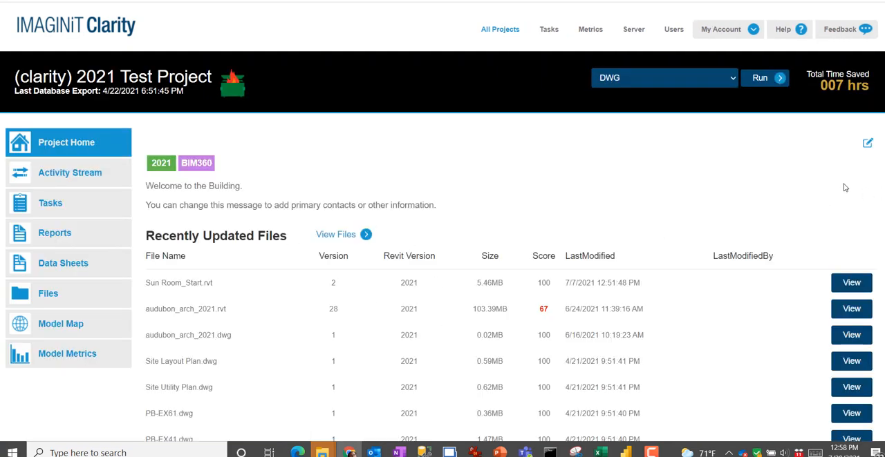
{"action": "left_click", "coordinate": [868, 143]}
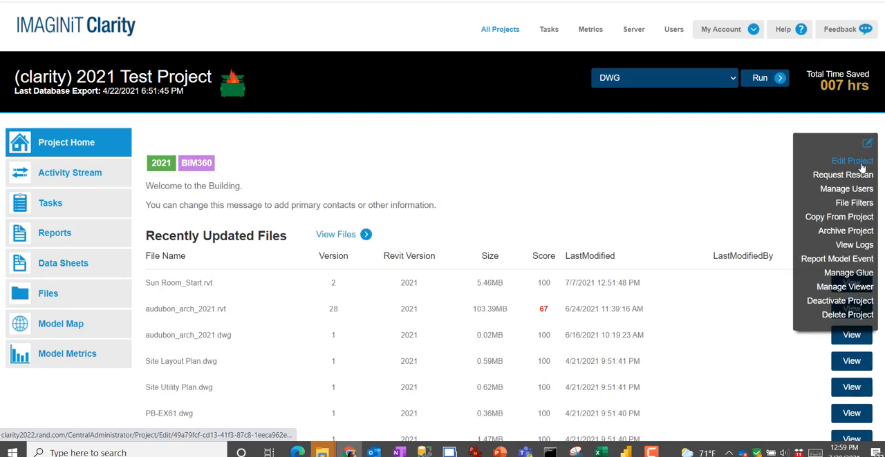
{"action": "left_click", "coordinate": [851, 160]}
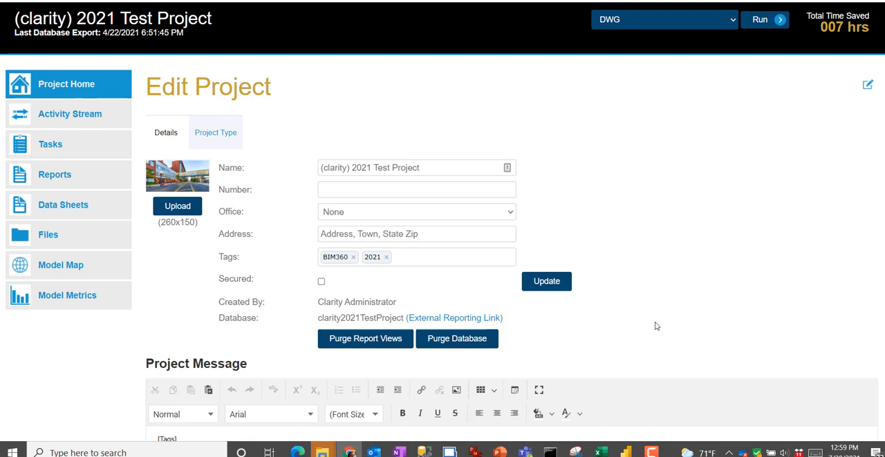
{"action": "mouse_move", "coordinate": [385, 320]}
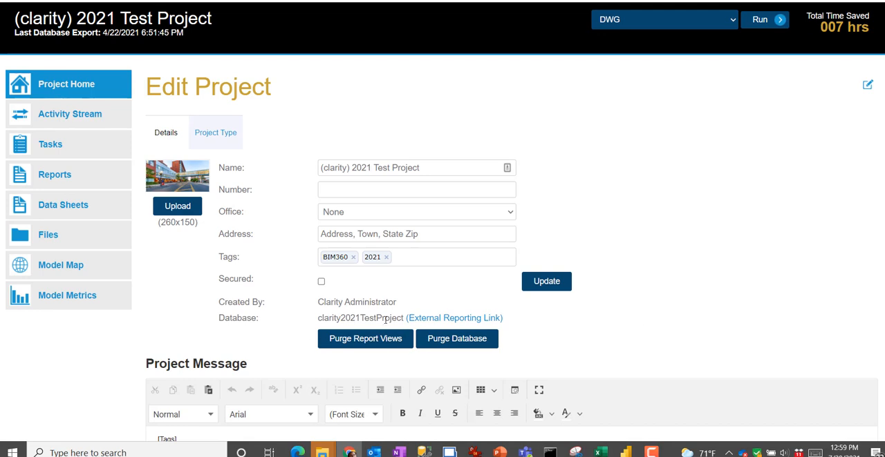
{"action": "mouse_move", "coordinate": [434, 322]}
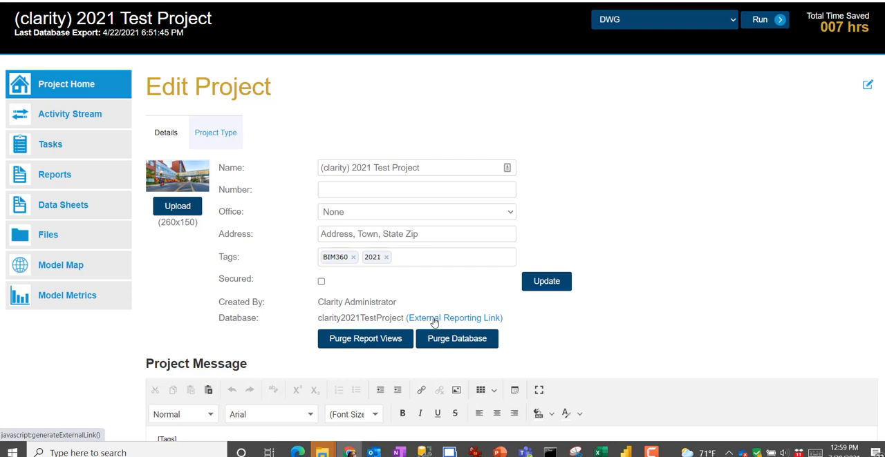
{"action": "left_click", "coordinate": [453, 318]}
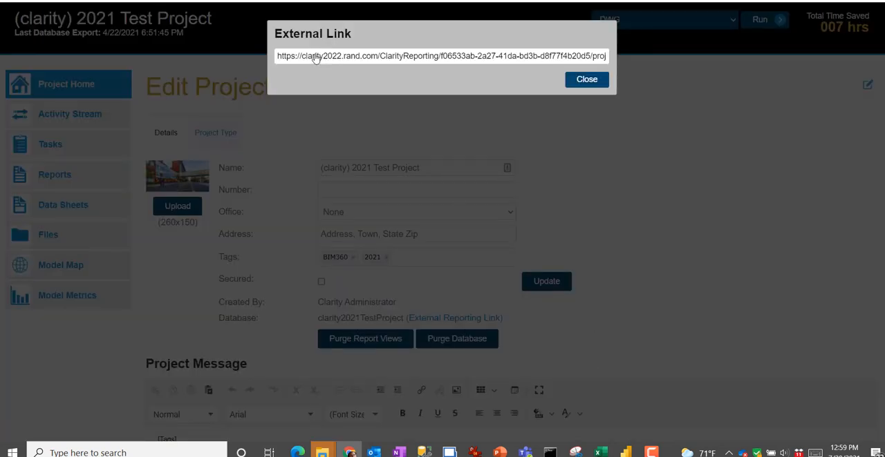
{"action": "left_click", "coordinate": [441, 55]}
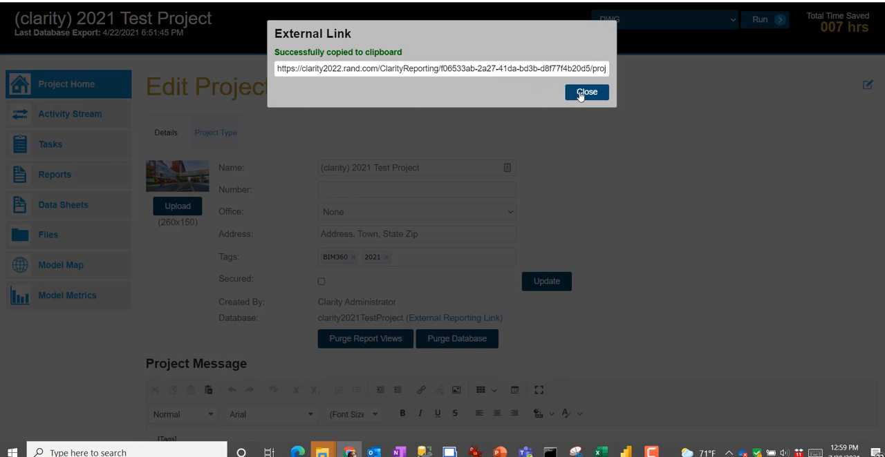
{"action": "left_click", "coordinate": [586, 91]}
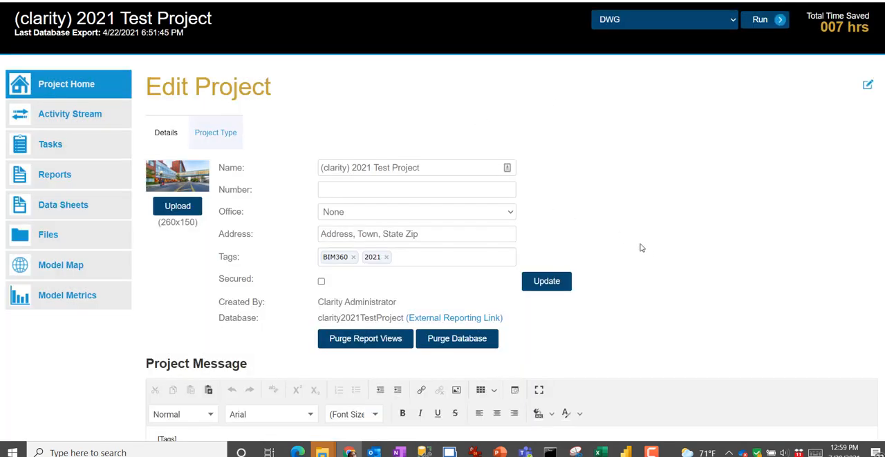
- Switch over to Power BI Desktop
{"action": "key", "text": "alt+tab"}
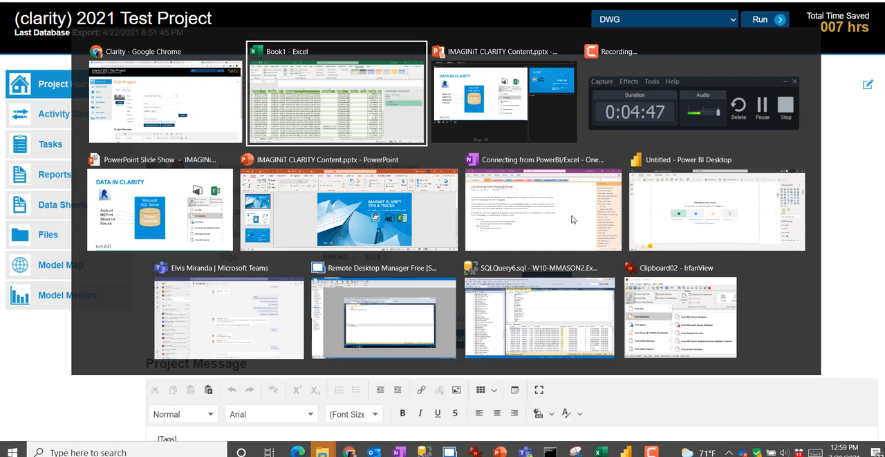
{"action": "left_click", "coordinate": [716, 207]}
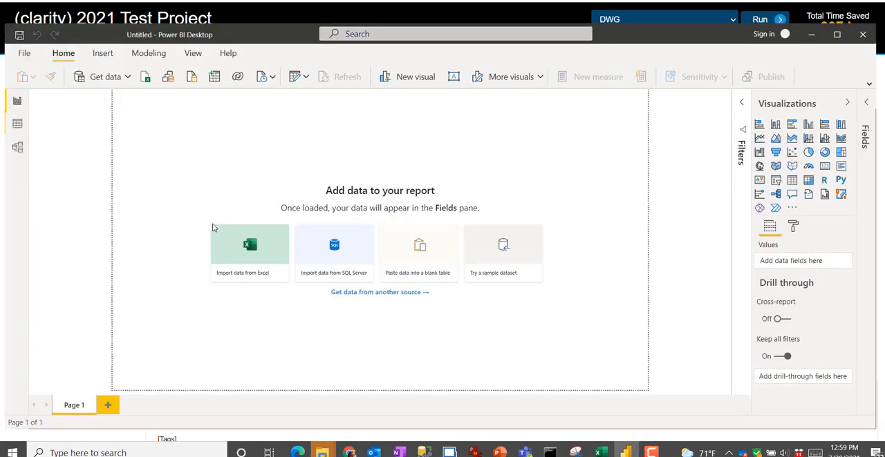
{"action": "mouse_move", "coordinate": [127, 77]}
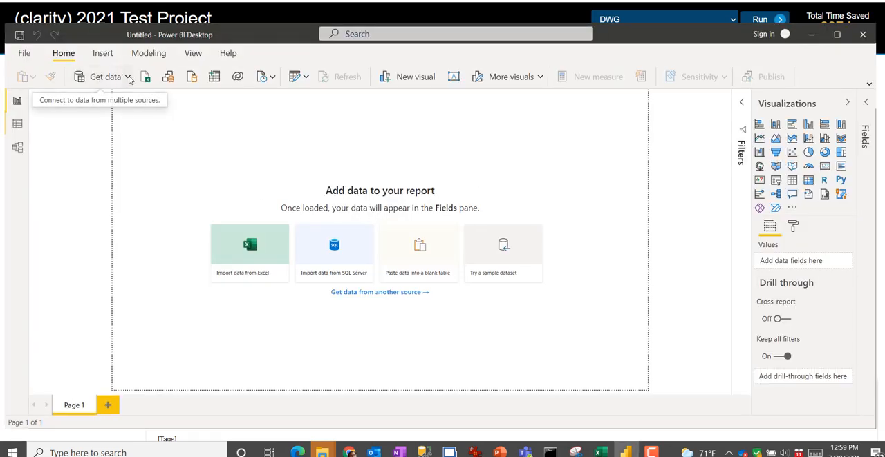
- Add an OData feed source using the Clarity project reporting URL
{"action": "left_click", "coordinate": [105, 77]}
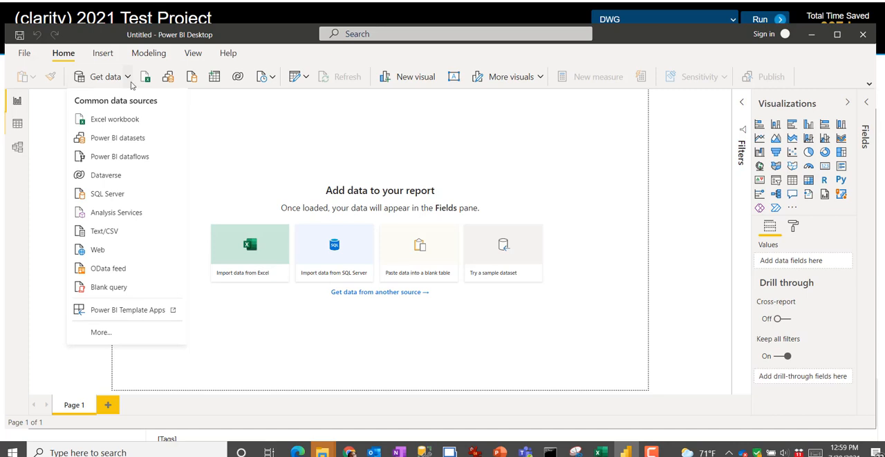
{"action": "mouse_move", "coordinate": [108, 193]}
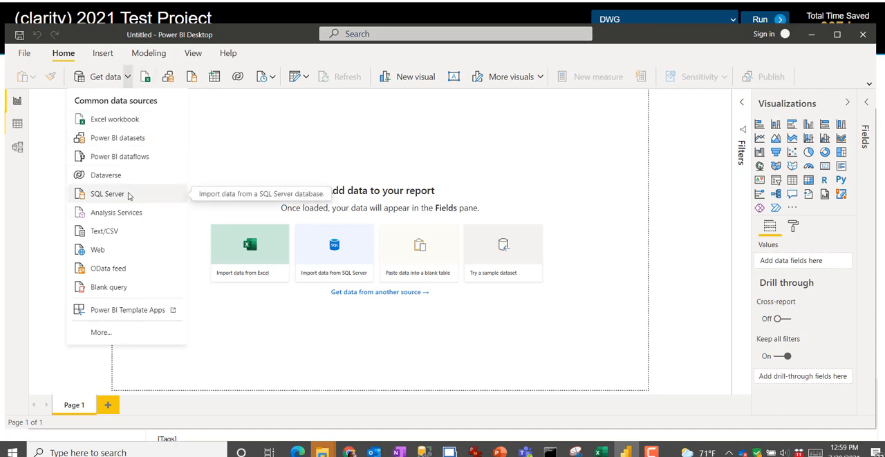
{"action": "mouse_move", "coordinate": [108, 268]}
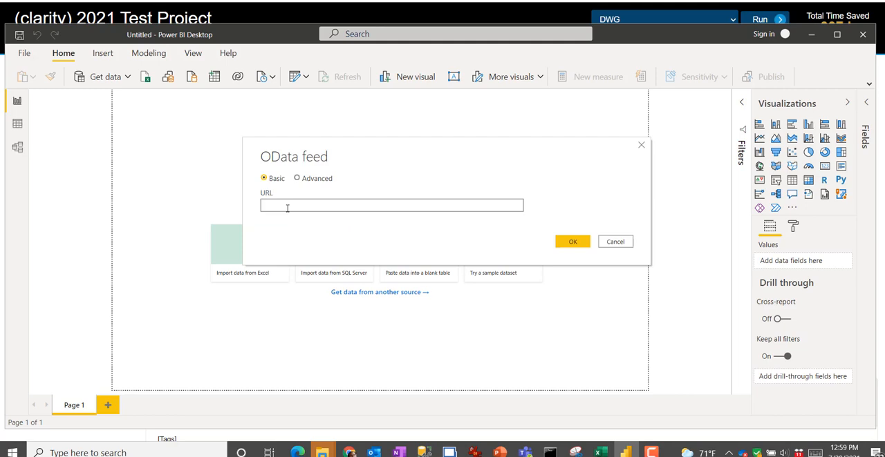
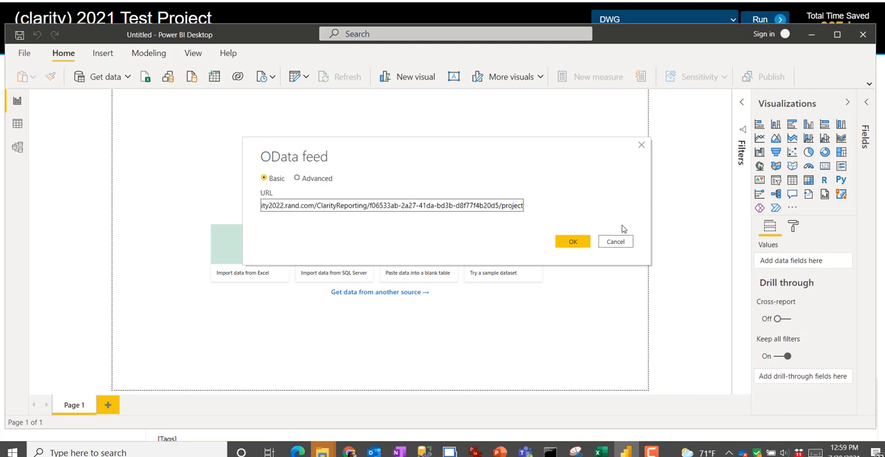
{"action": "left_click", "coordinate": [573, 242]}
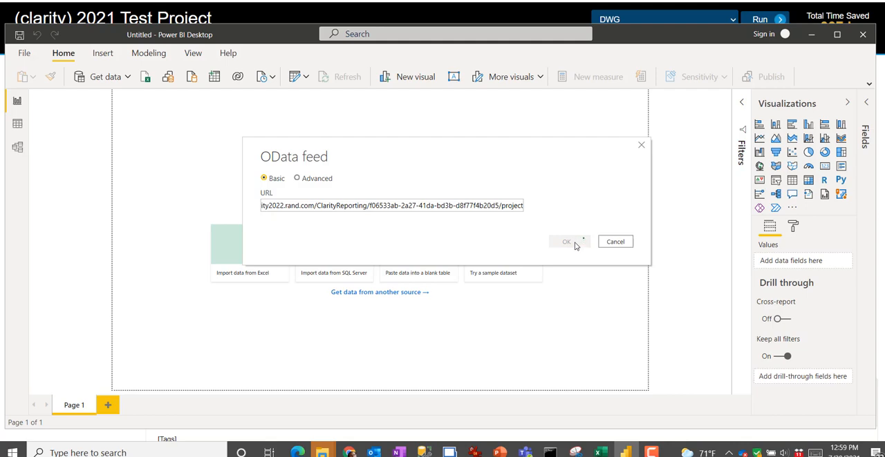
{"action": "left_click", "coordinate": [567, 240]}
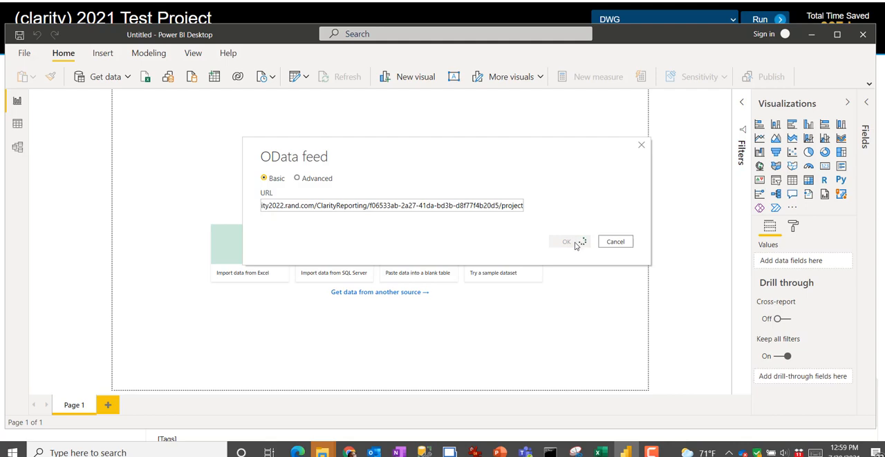
{"action": "left_click", "coordinate": [567, 240]}
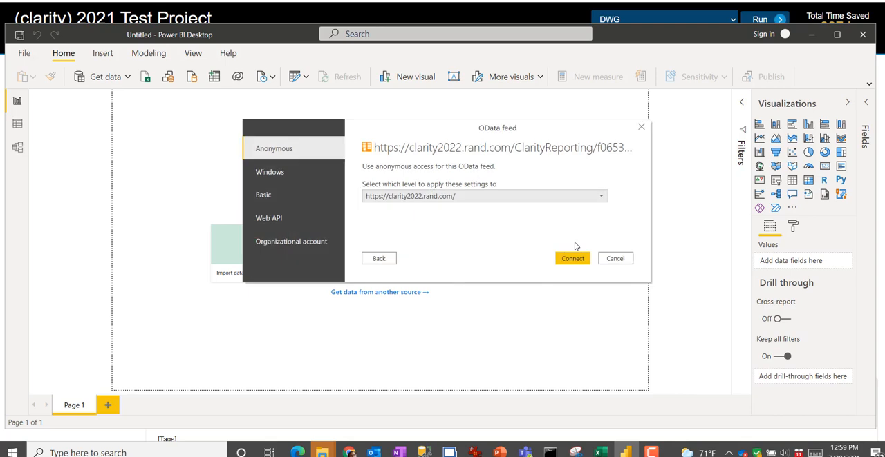
{"action": "mouse_move", "coordinate": [465, 211]}
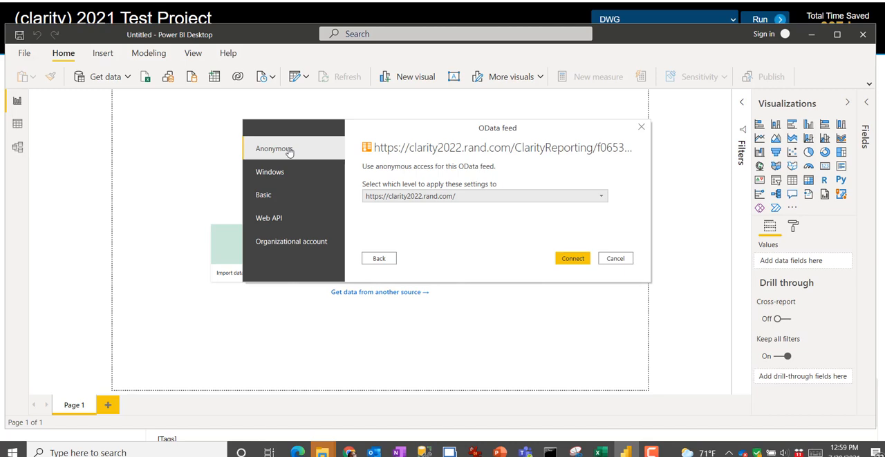
{"action": "mouse_move", "coordinate": [418, 219]}
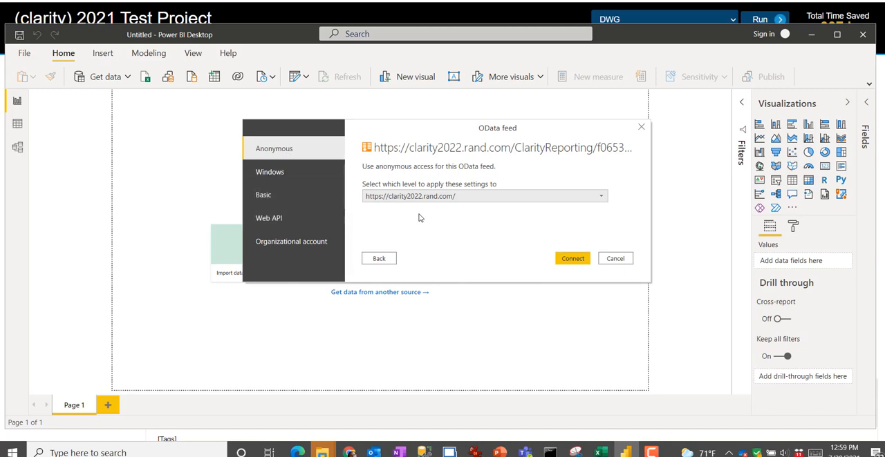
{"action": "mouse_move", "coordinate": [399, 220]}
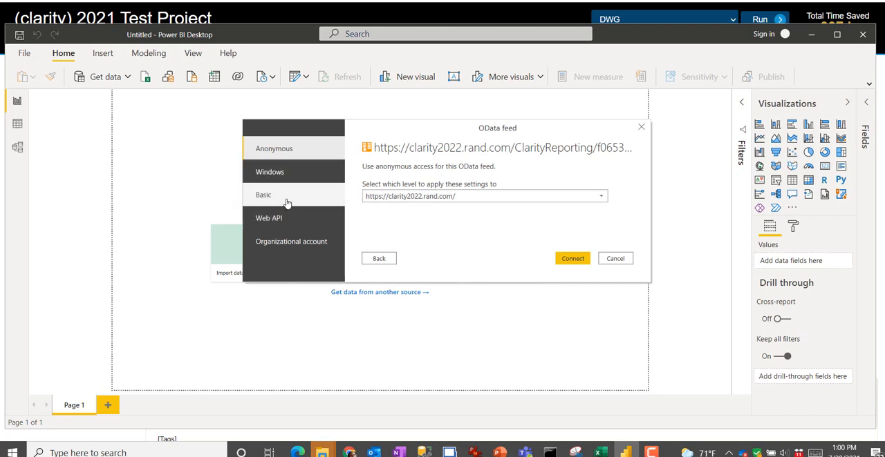
{"action": "left_click", "coordinate": [263, 195]}
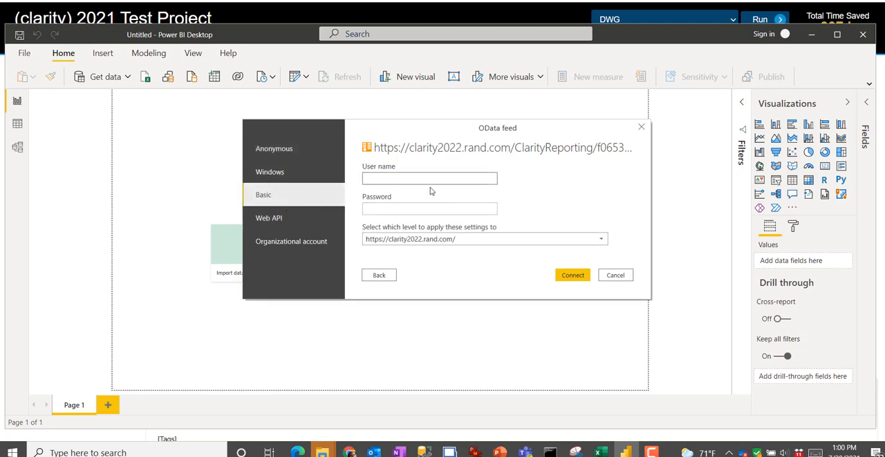
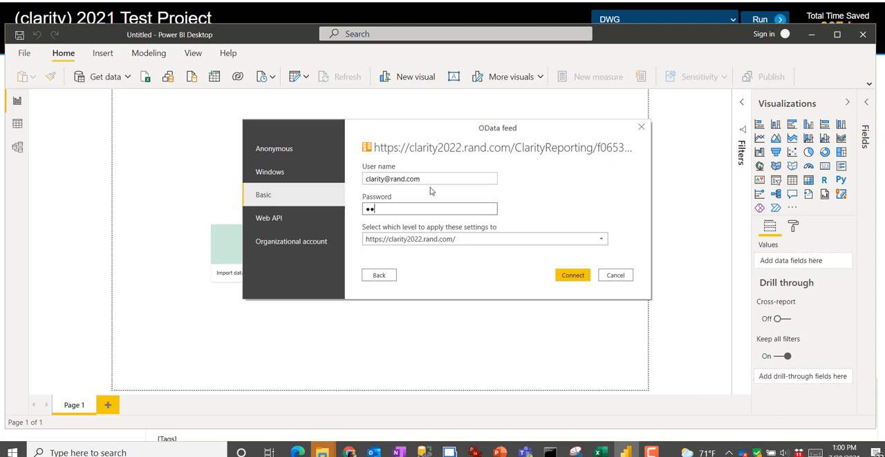
{"action": "type", "text": "••••"}
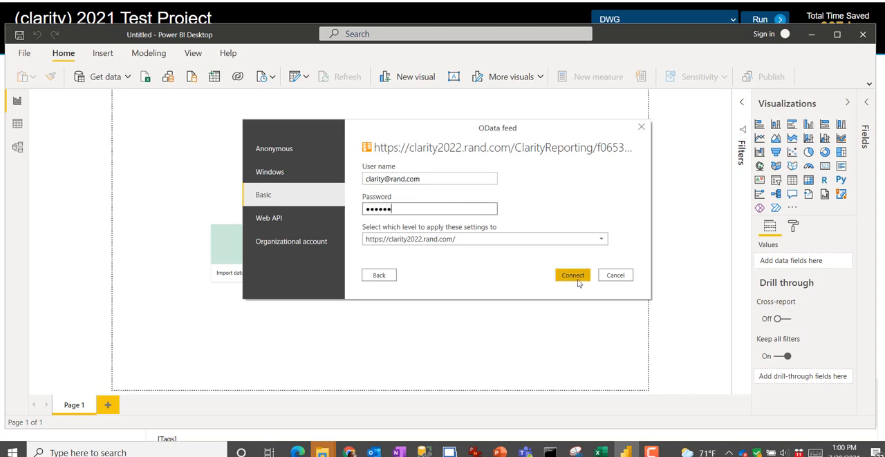
{"action": "left_click", "coordinate": [572, 275]}
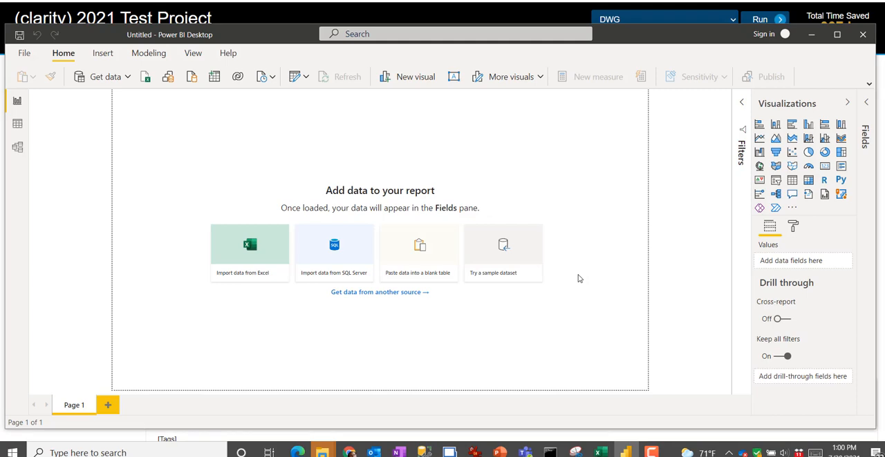
{"action": "mouse_move", "coordinate": [449, 208]}
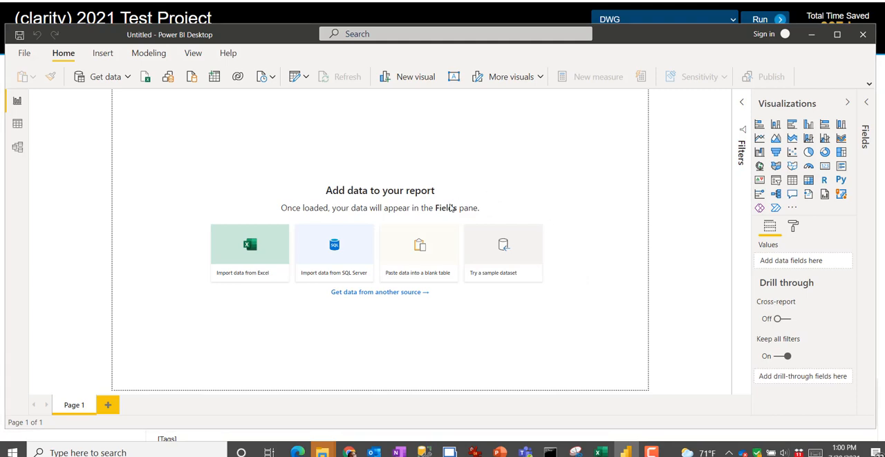
{"action": "mouse_move", "coordinate": [399, 193]}
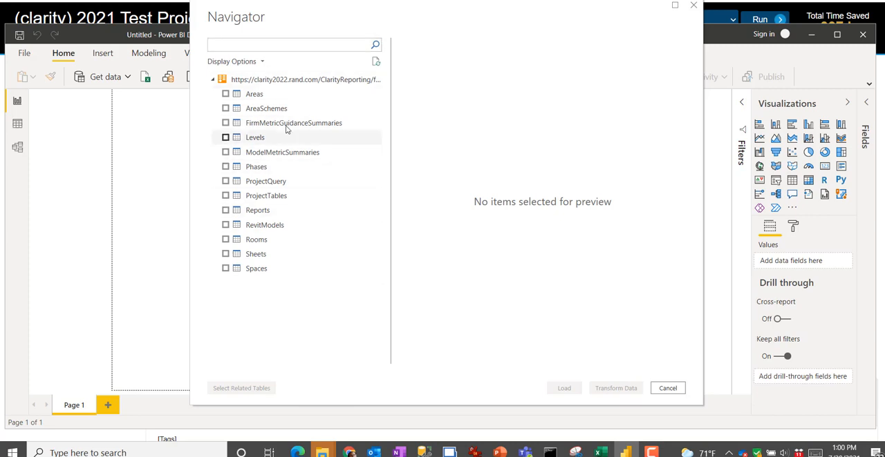
{"action": "mouse_move", "coordinate": [254, 94]}
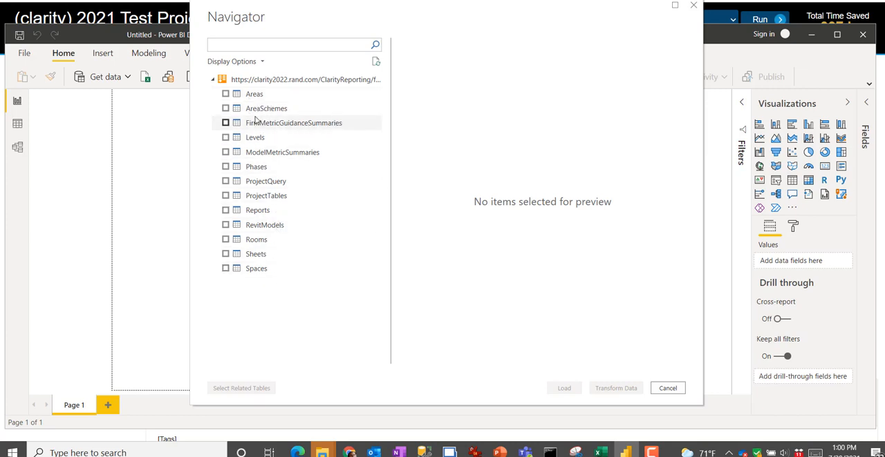
- Wait for the Navigator to list the feed's tables, Areas through Spaces
{"action": "left_click", "coordinate": [290, 44]}
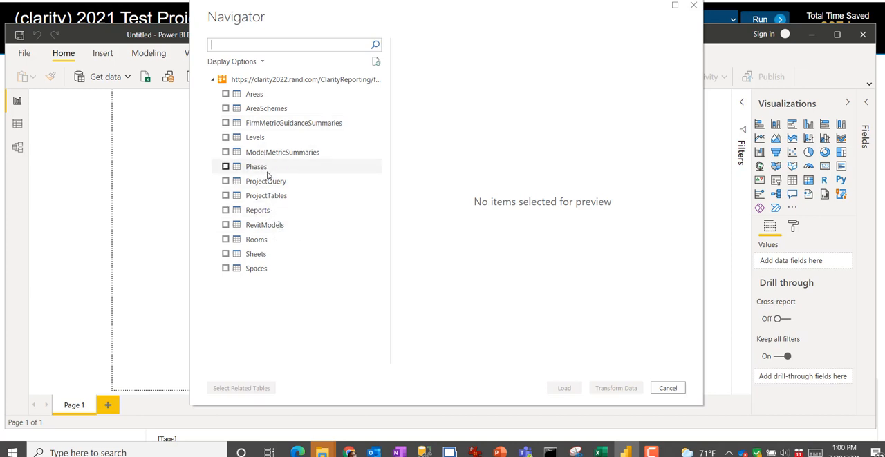
{"action": "mouse_move", "coordinate": [329, 295]}
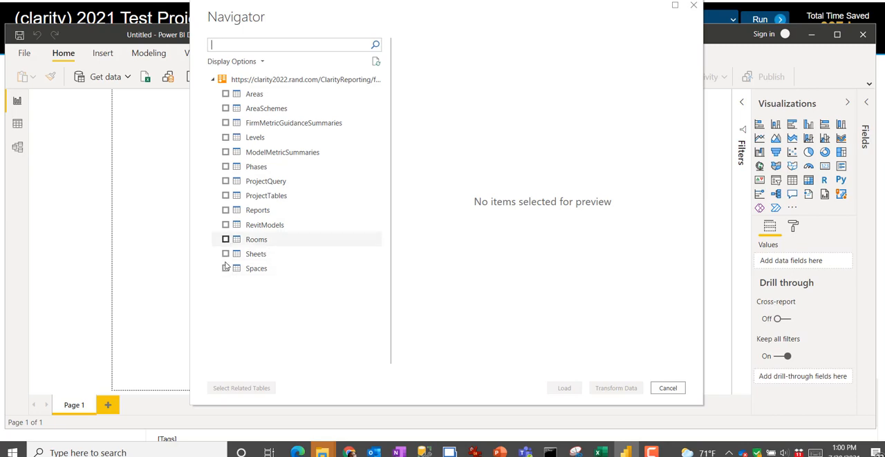
- Preview Rooms and check Rooms, Levels and Sheets alongside RevitModels and Phases
{"action": "left_click", "coordinate": [256, 240]}
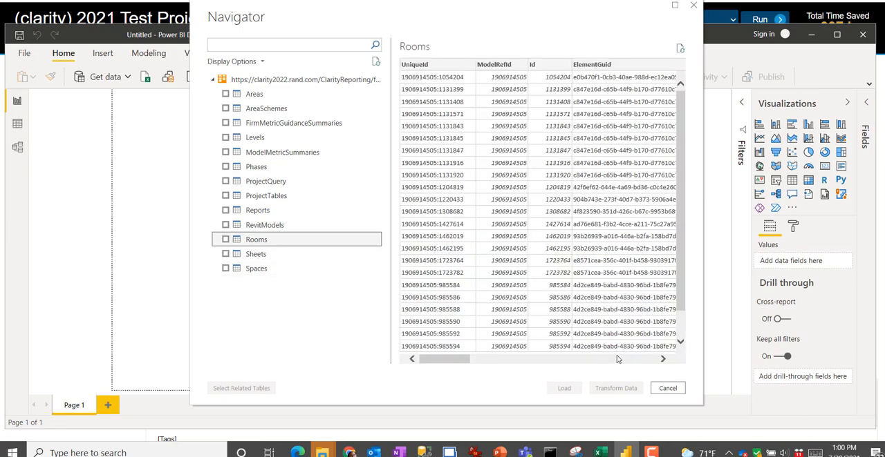
{"action": "left_click_drag", "start_coordinate": [445, 360], "coordinate": [572, 359]}
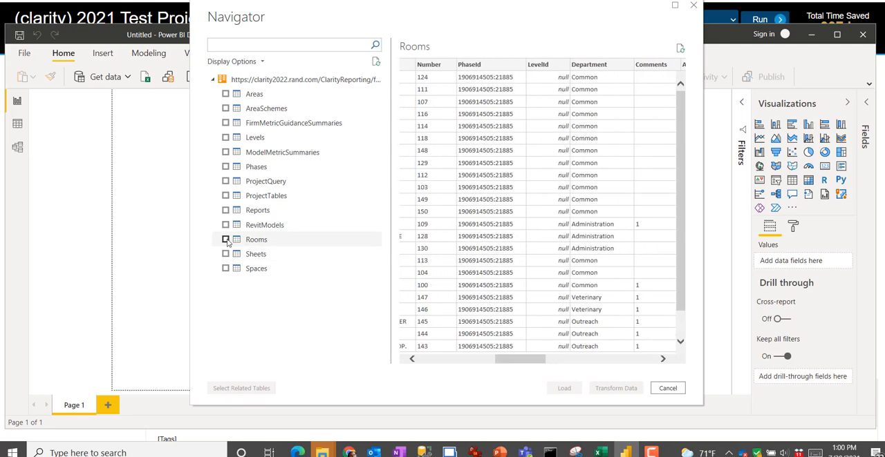
{"action": "left_click", "coordinate": [225, 239]}
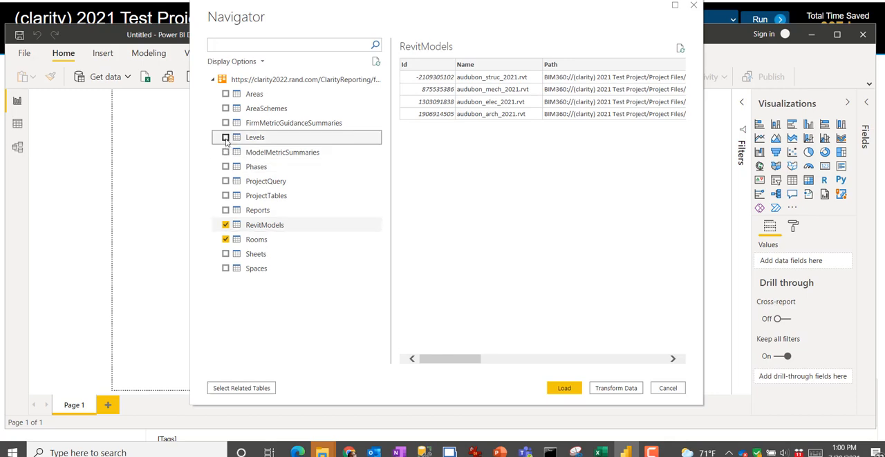
{"action": "left_click", "coordinate": [225, 137]}
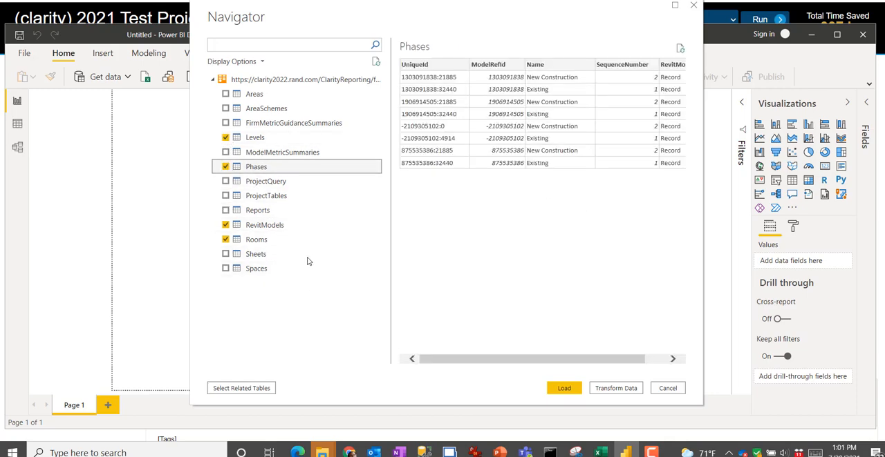
{"action": "left_click", "coordinate": [255, 254]}
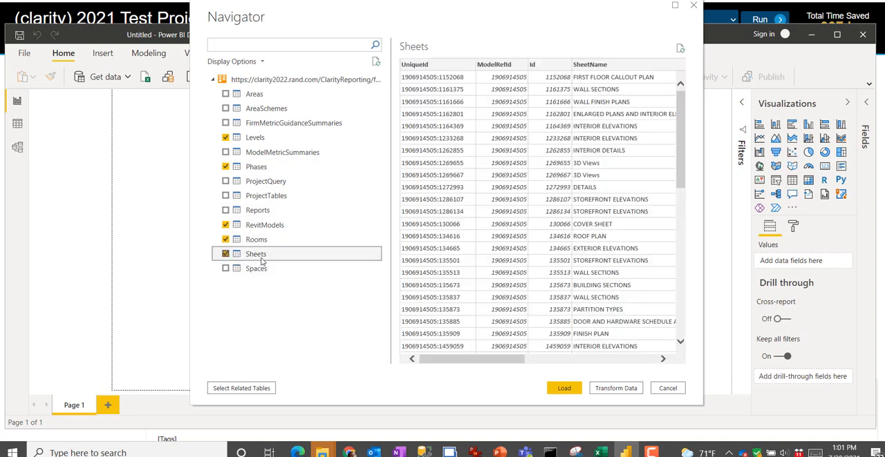
{"action": "mouse_move", "coordinate": [246, 96]}
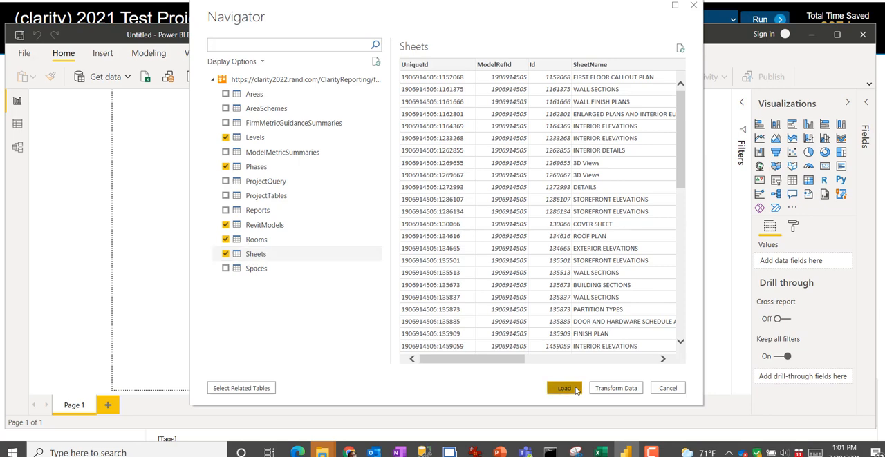
- Load the selected tables and apply the pending query changes
{"action": "left_click", "coordinate": [564, 387]}
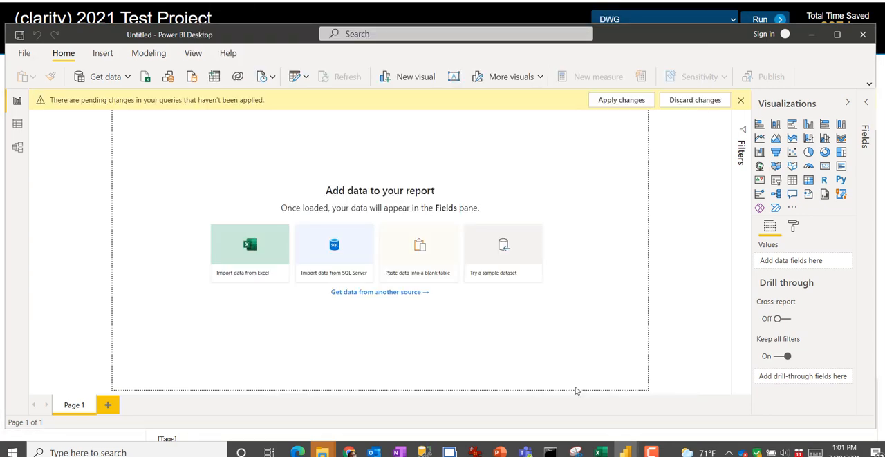
{"action": "left_click", "coordinate": [620, 99]}
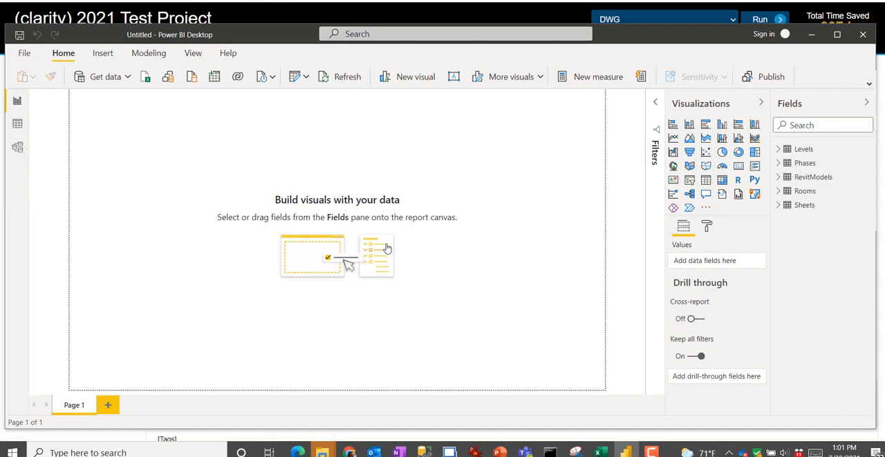
{"action": "left_click", "coordinate": [805, 191]}
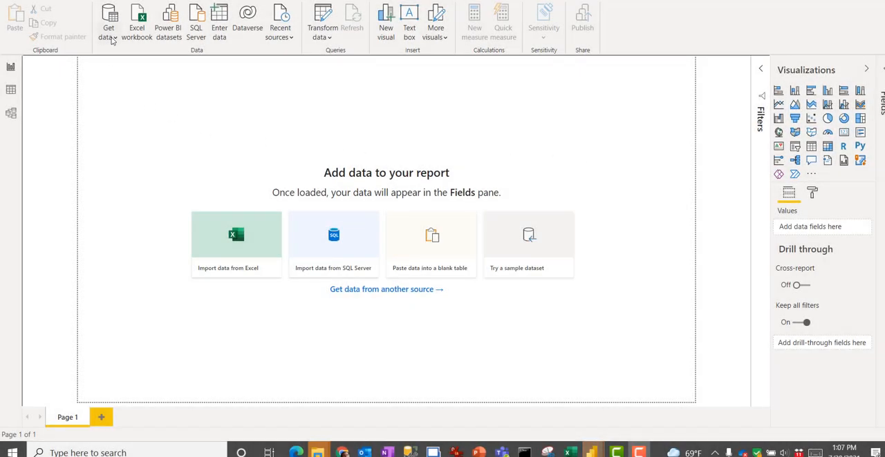
- Connect to the Clarity OData feed with Include open type columns ticked under Advanced
{"action": "left_click", "coordinate": [108, 20]}
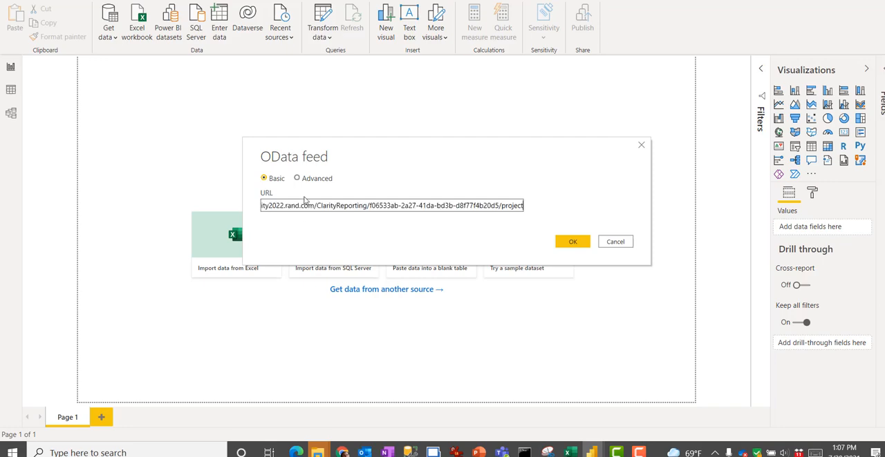
{"action": "left_click", "coordinate": [295, 179]}
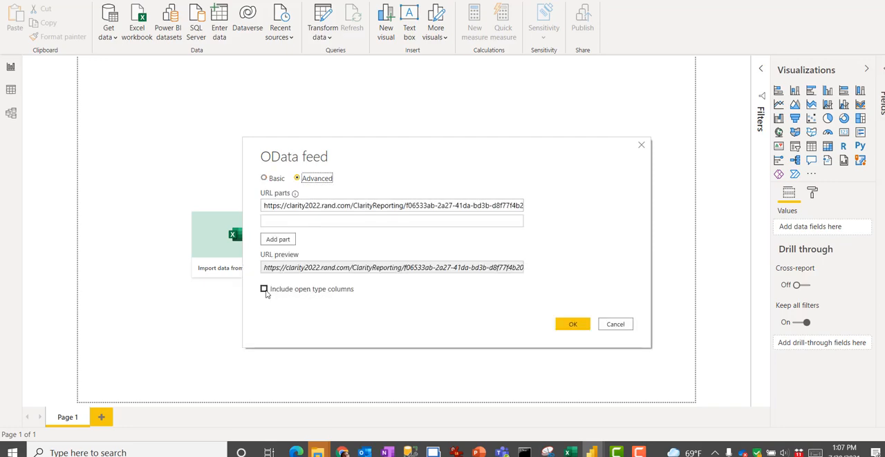
{"action": "left_click", "coordinate": [262, 289]}
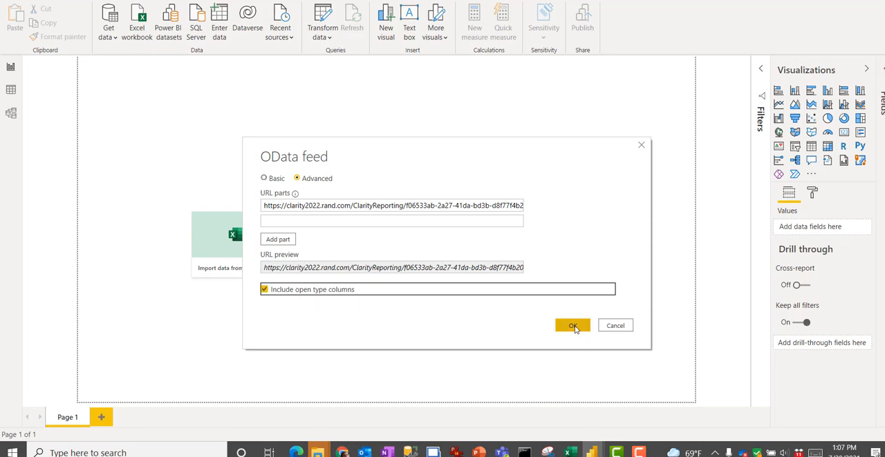
{"action": "left_click", "coordinate": [572, 326]}
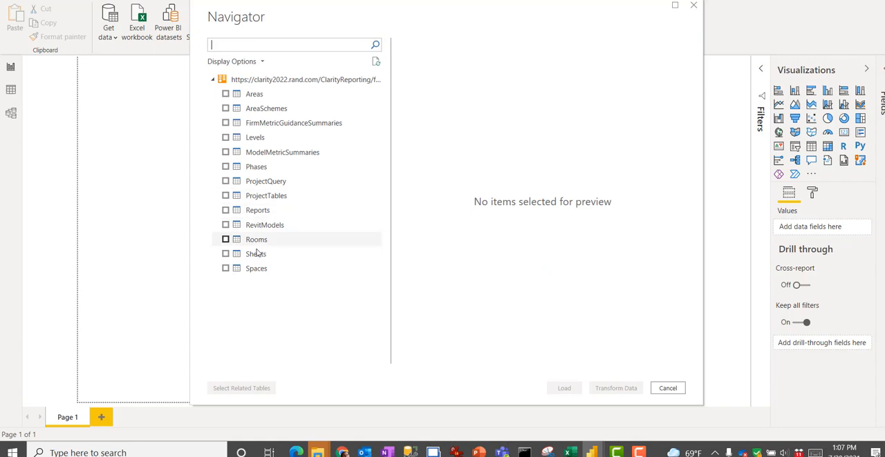
- Check the Rooms table and send it to Power Query Editor via Transform Data
{"action": "left_click", "coordinate": [257, 239]}
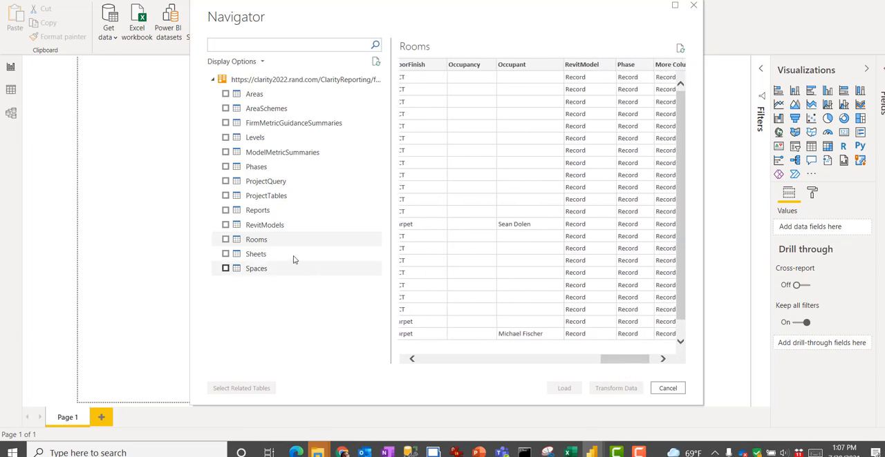
{"action": "left_click", "coordinate": [224, 239]}
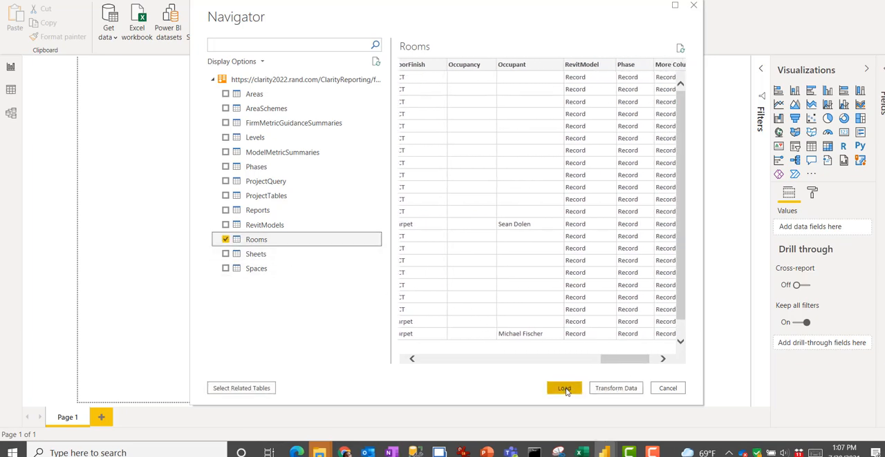
{"action": "mouse_move", "coordinate": [540, 398]}
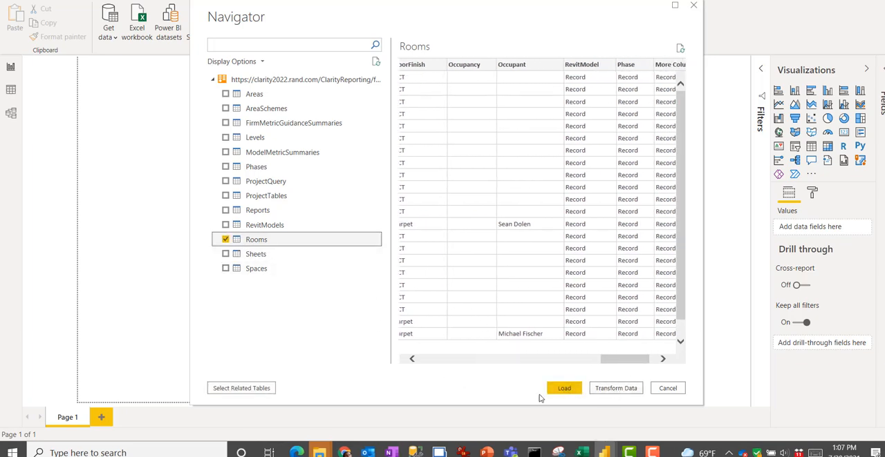
{"action": "left_click", "coordinate": [564, 387]}
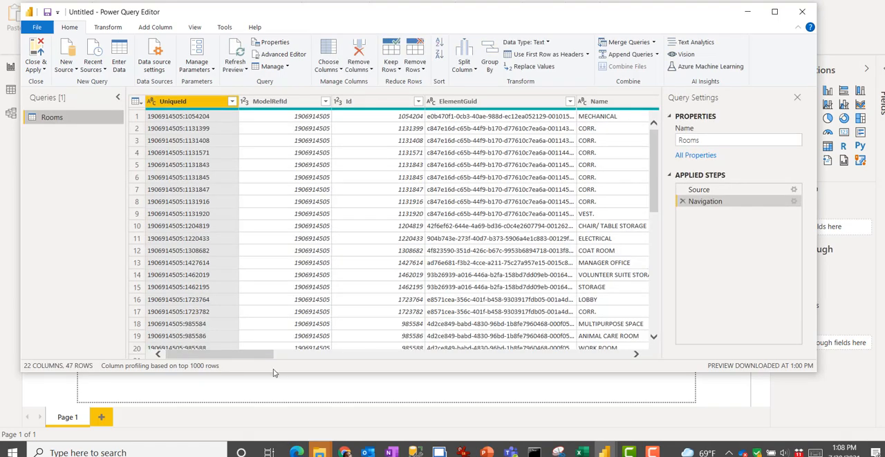
- Show the expandable fields of the More Columns column, starting with Level and UnboundedHeight
{"action": "scroll", "scroll_direction": "right", "scroll_amount": 3}
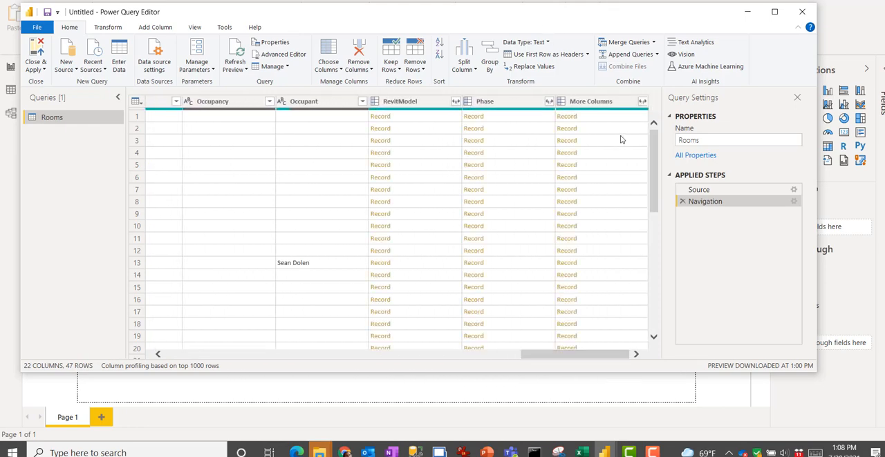
{"action": "left_click", "coordinate": [318, 101]}
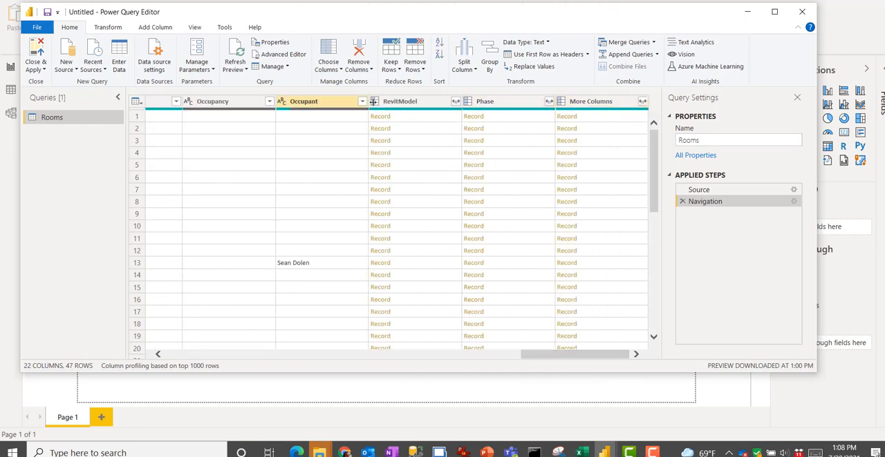
{"action": "left_click", "coordinate": [399, 101]}
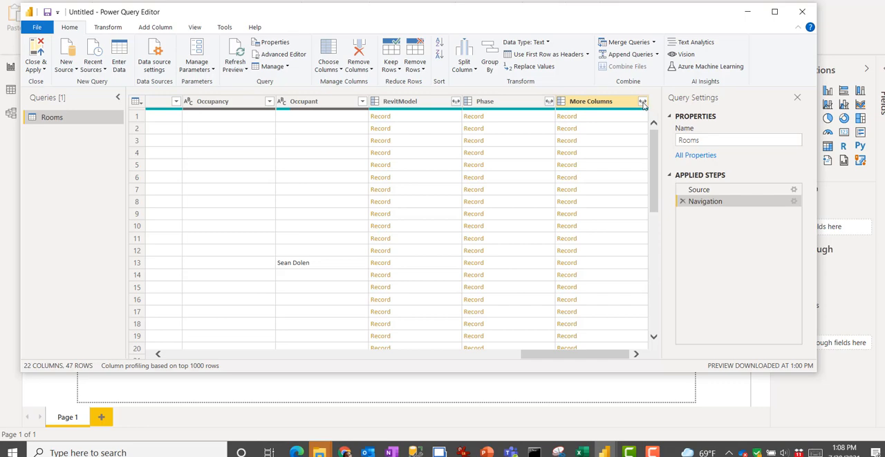
{"action": "left_click", "coordinate": [642, 101]}
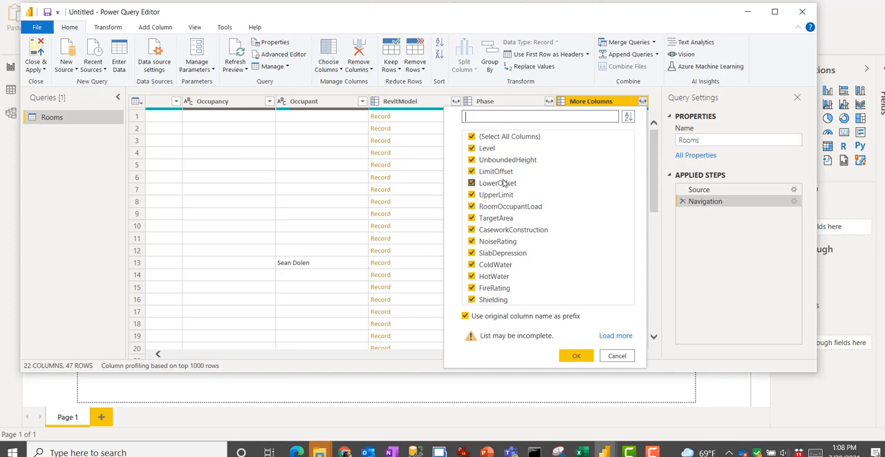
{"action": "mouse_move", "coordinate": [542, 199]}
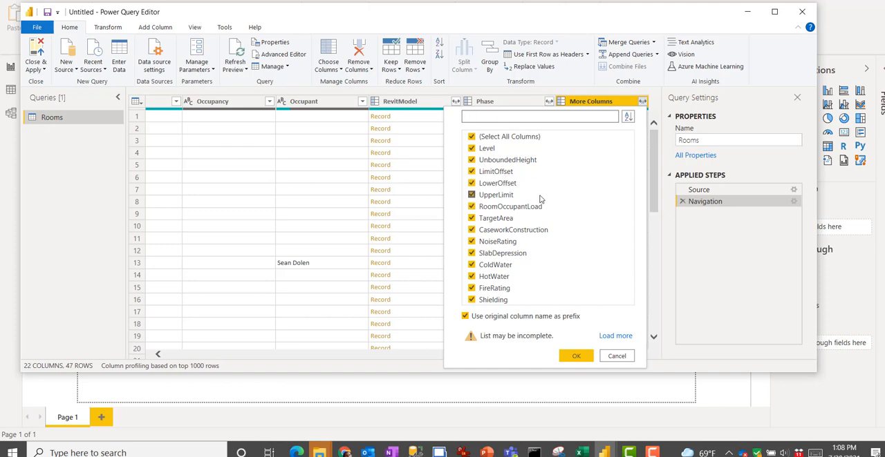
{"action": "mouse_move", "coordinate": [515, 253]}
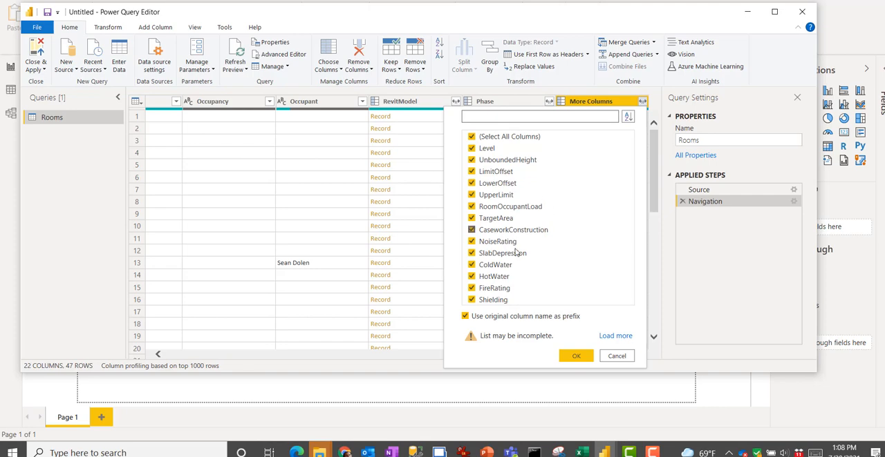
{"action": "mouse_move", "coordinate": [559, 292]}
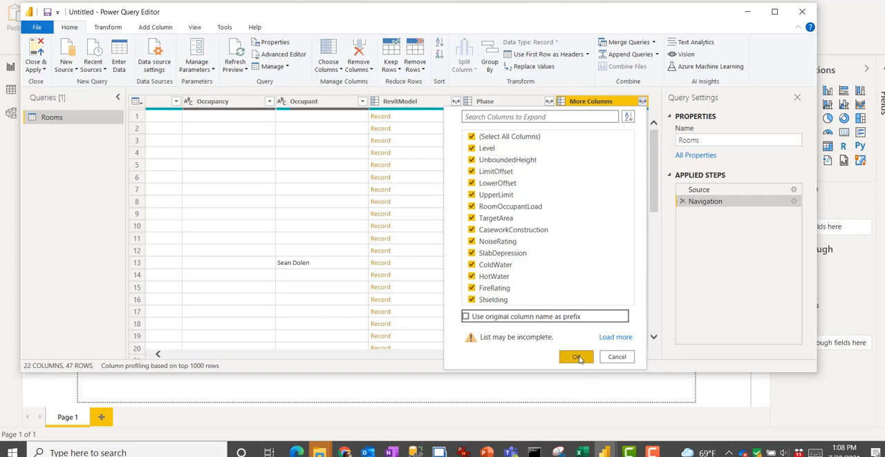
- Expand all More Columns fields into their own columns, giving Rooms 35 columns
{"action": "left_click", "coordinate": [576, 357]}
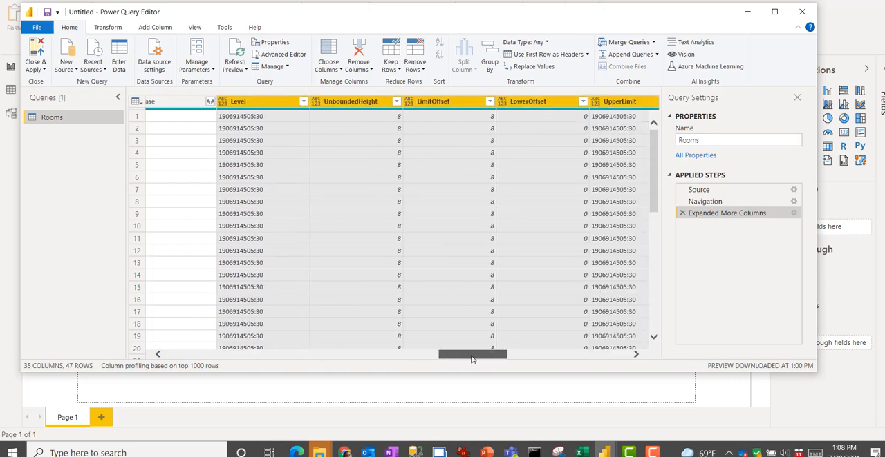
{"action": "left_click_drag", "start_coordinate": [473, 353], "coordinate": [569, 354]}
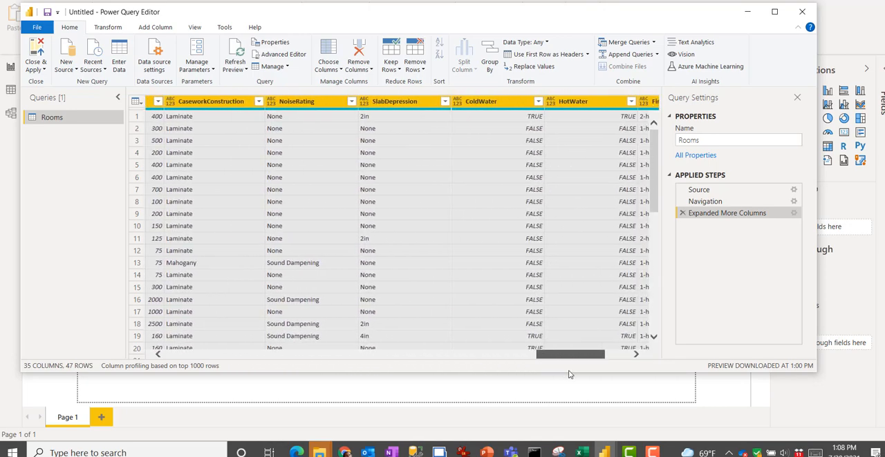
{"action": "scroll", "scroll_direction": "right", "scroll_amount": 3}
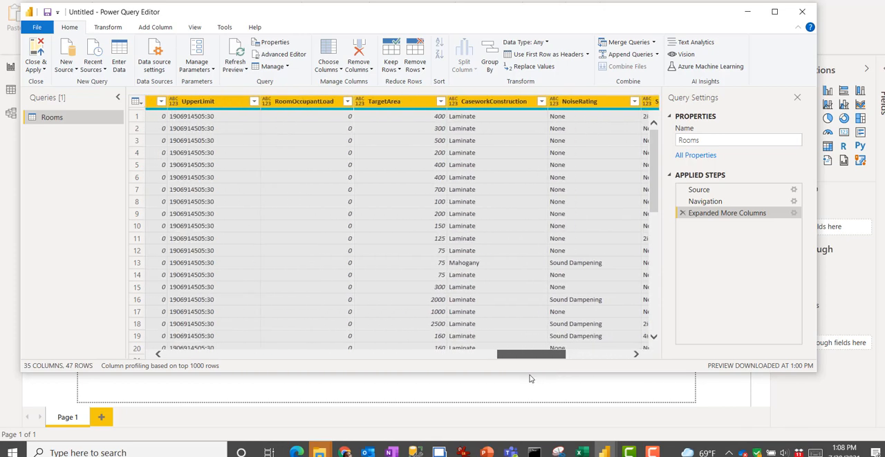
{"action": "scroll", "scroll_direction": "left", "scroll_amount": 3}
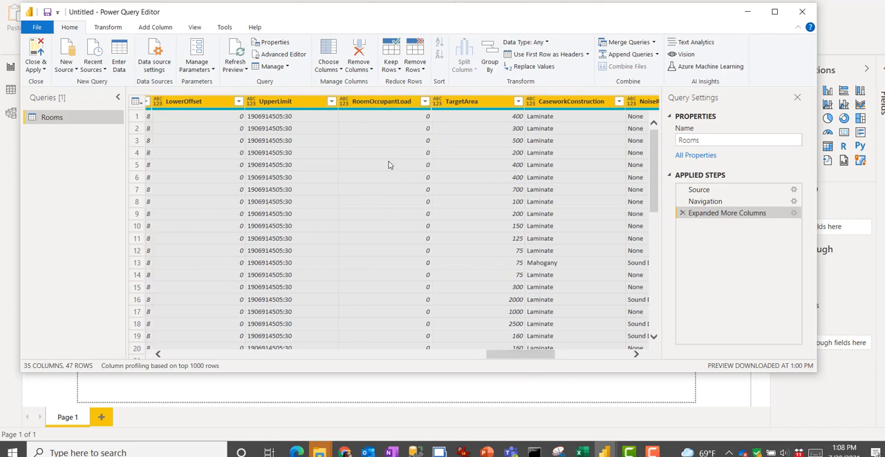
{"action": "mouse_move", "coordinate": [368, 116]}
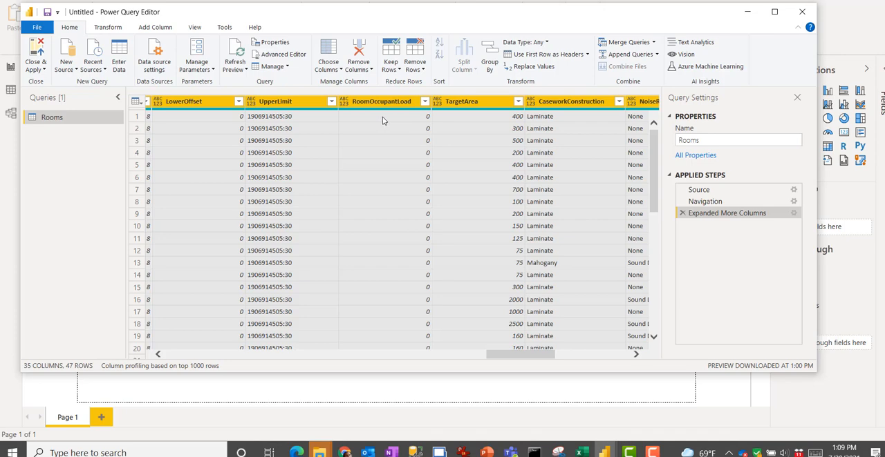
{"action": "mouse_move", "coordinate": [349, 105]}
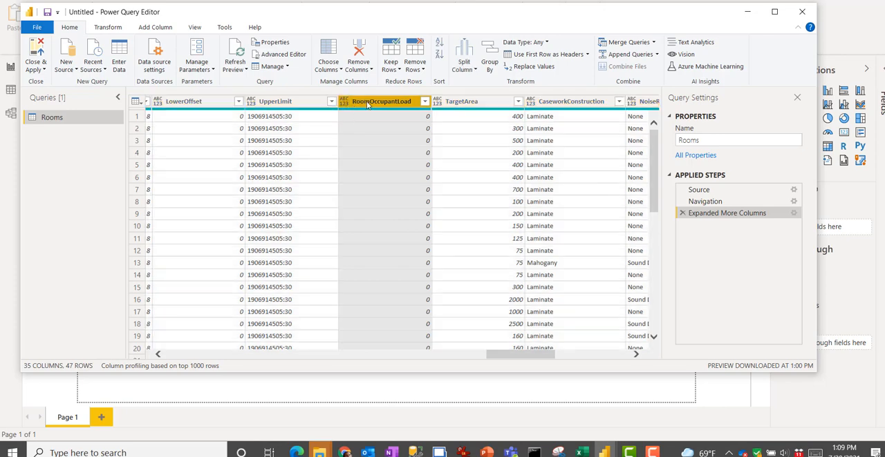
- Change the RoomOccupantLoad column's type to Whole Number
{"action": "right_click", "coordinate": [380, 101]}
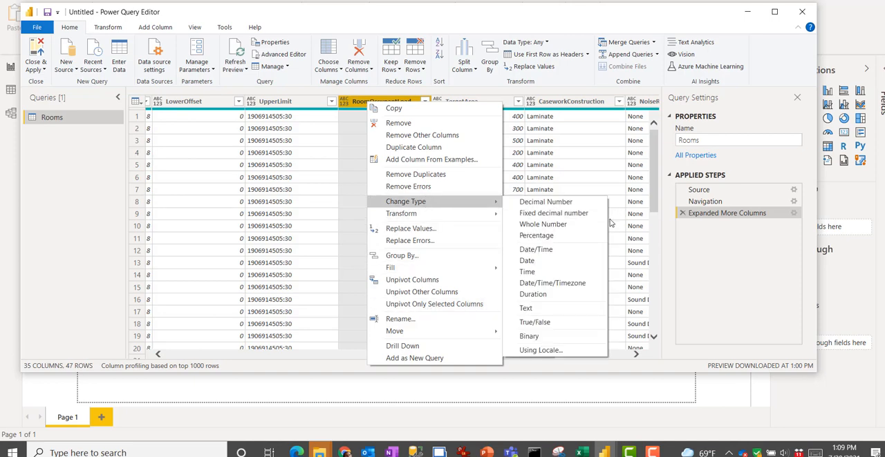
{"action": "mouse_move", "coordinate": [542, 224]}
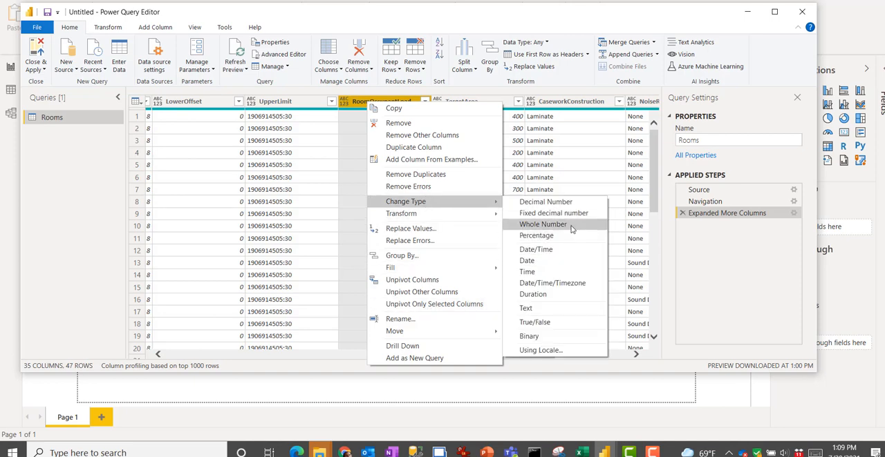
{"action": "mouse_move", "coordinate": [544, 202]}
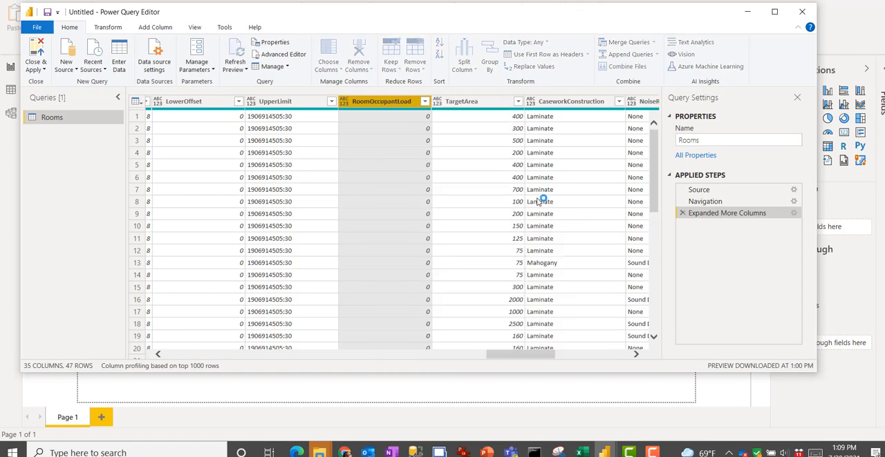
{"action": "left_click", "coordinate": [343, 101]}
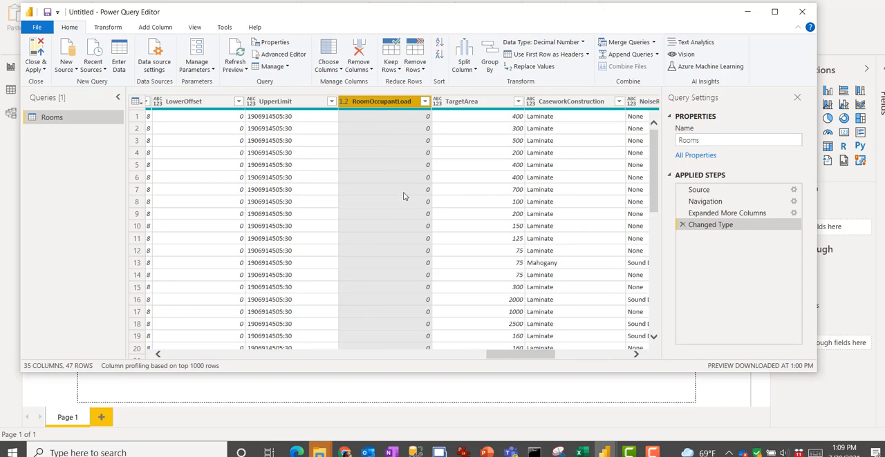
{"action": "mouse_move", "coordinate": [354, 145]}
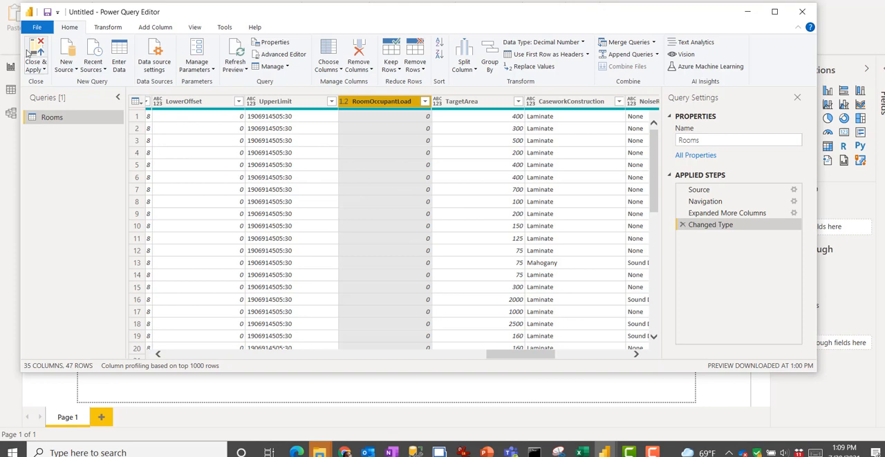
- Close & Apply the Rooms query and browse its columns in the Fields pane
{"action": "left_click", "coordinate": [36, 55]}
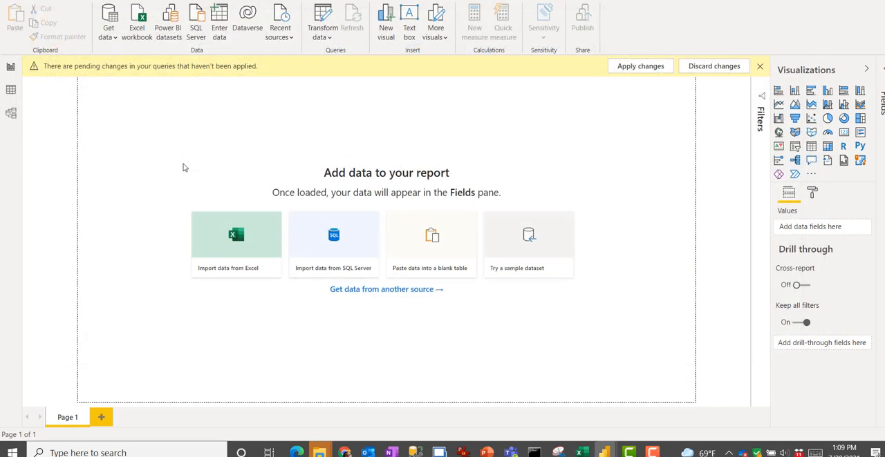
{"action": "left_click", "coordinate": [638, 67]}
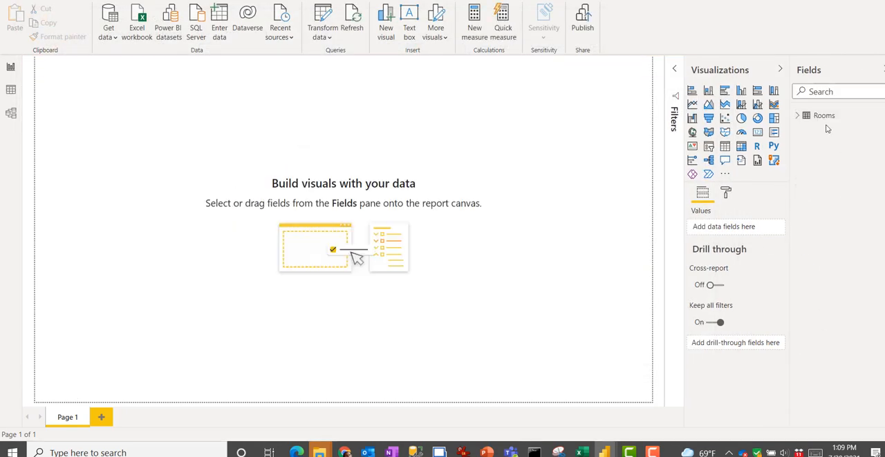
{"action": "left_click", "coordinate": [796, 116]}
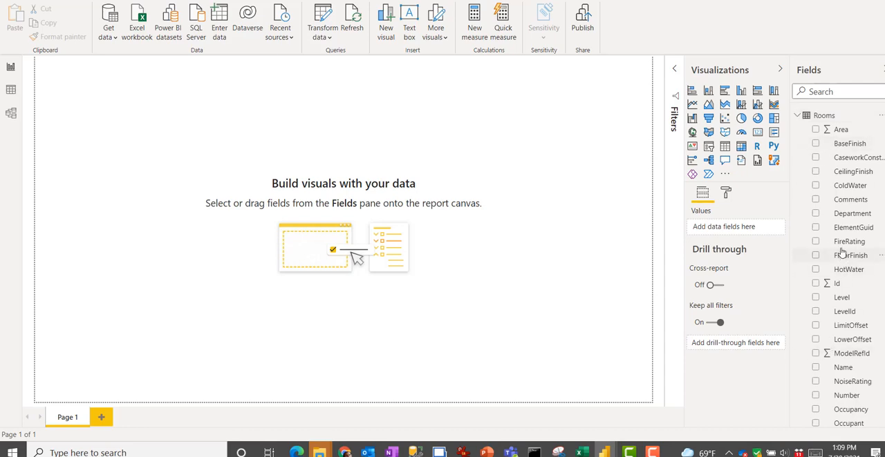
{"action": "scroll", "scroll_direction": "down", "scroll_amount": 3}
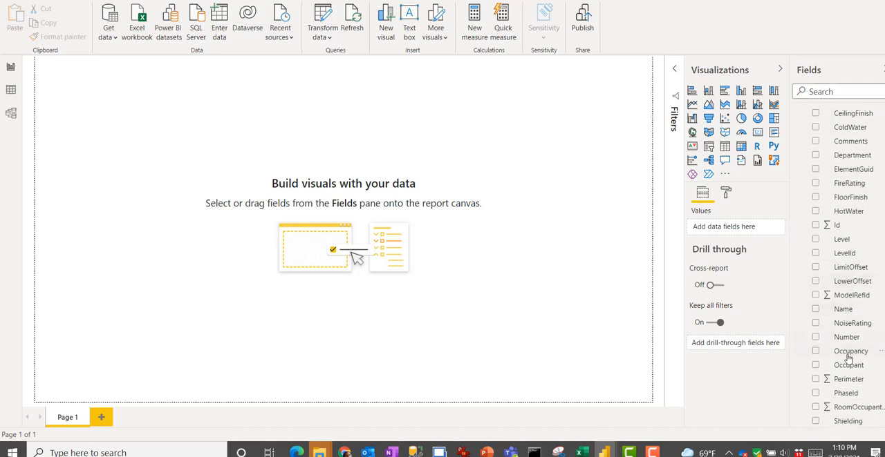
{"action": "scroll", "scroll_direction": "up", "scroll_amount": 3}
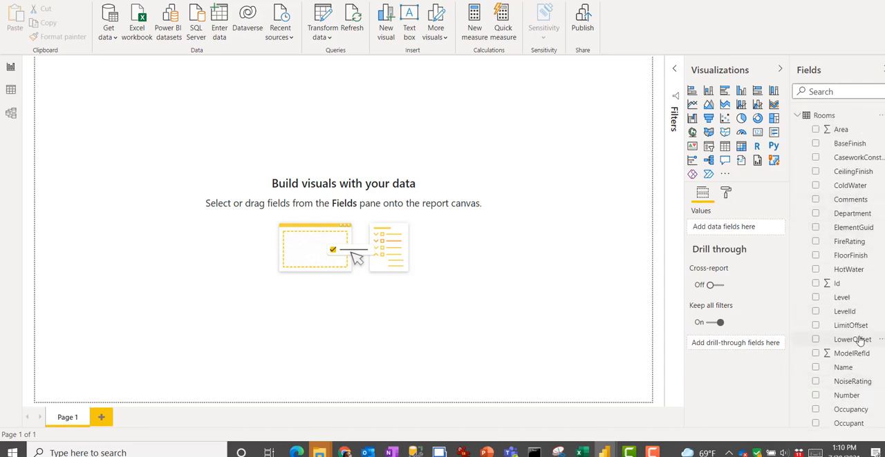
{"action": "scroll", "scroll_direction": "down", "scroll_amount": 3}
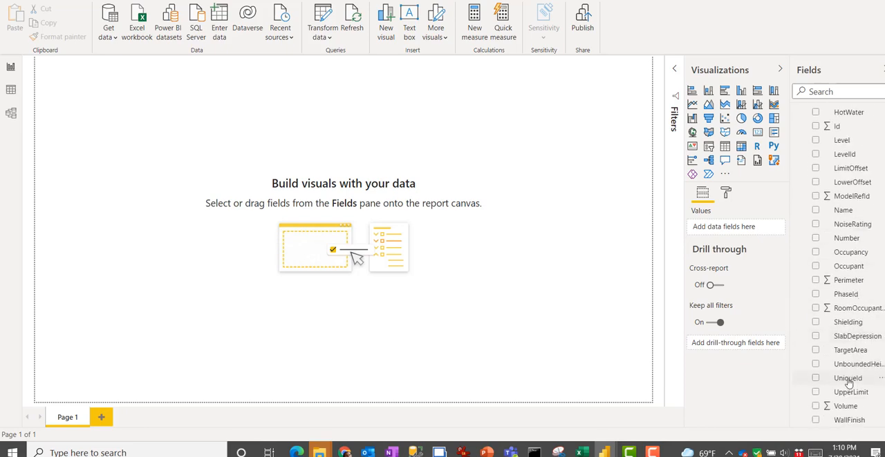